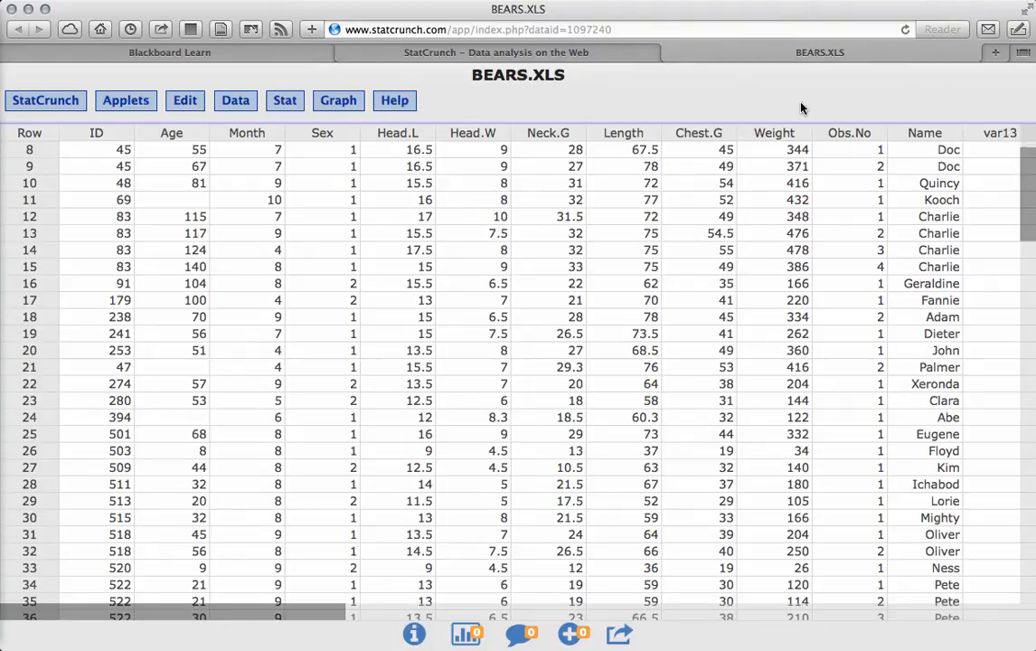
mouse_move(551, 124)
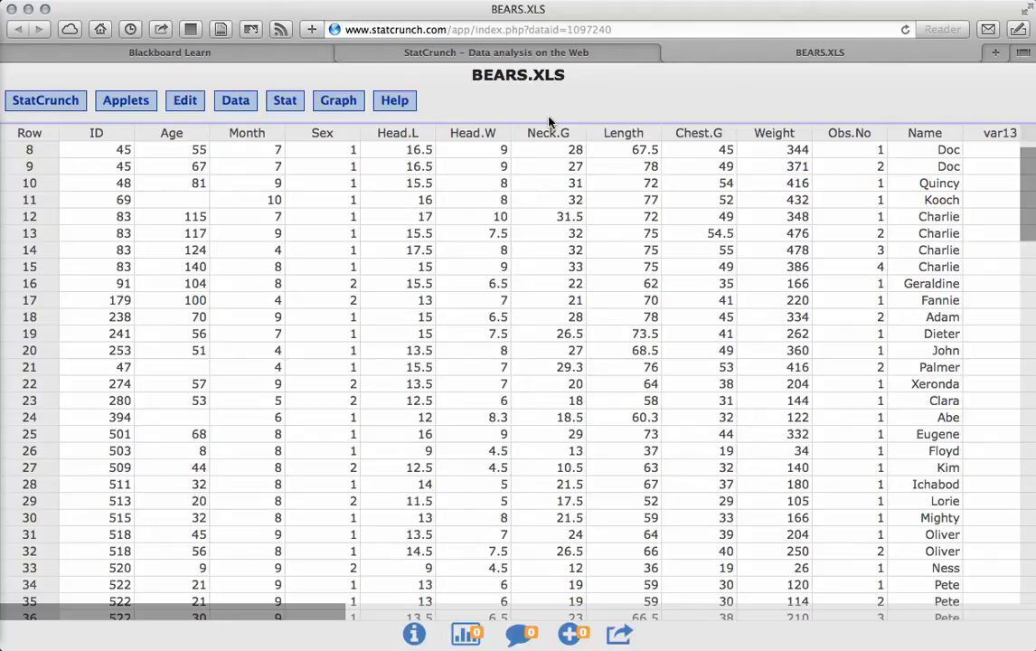
mouse_move(526, 262)
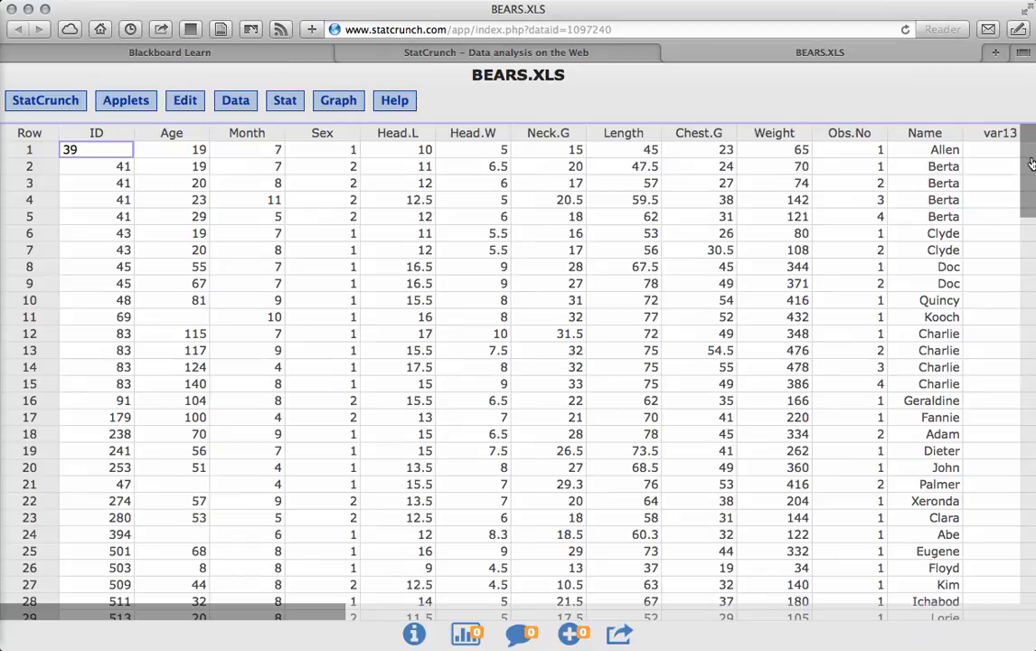
- Build a frequency histogram of the Weight column via Graph > Histogram
scroll(down, 3)
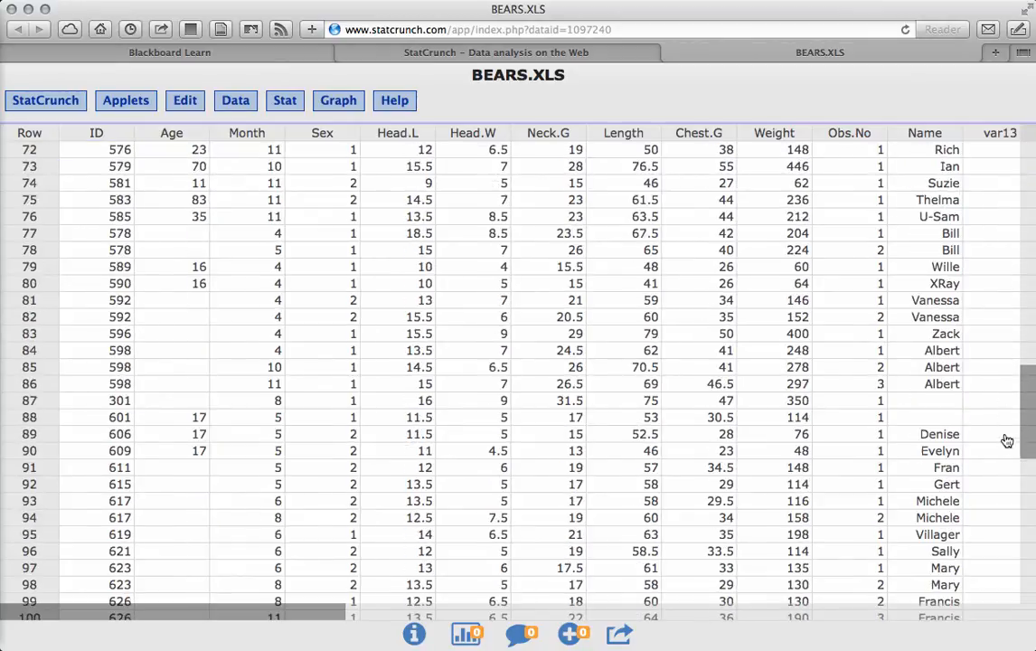
scroll(down, 3)
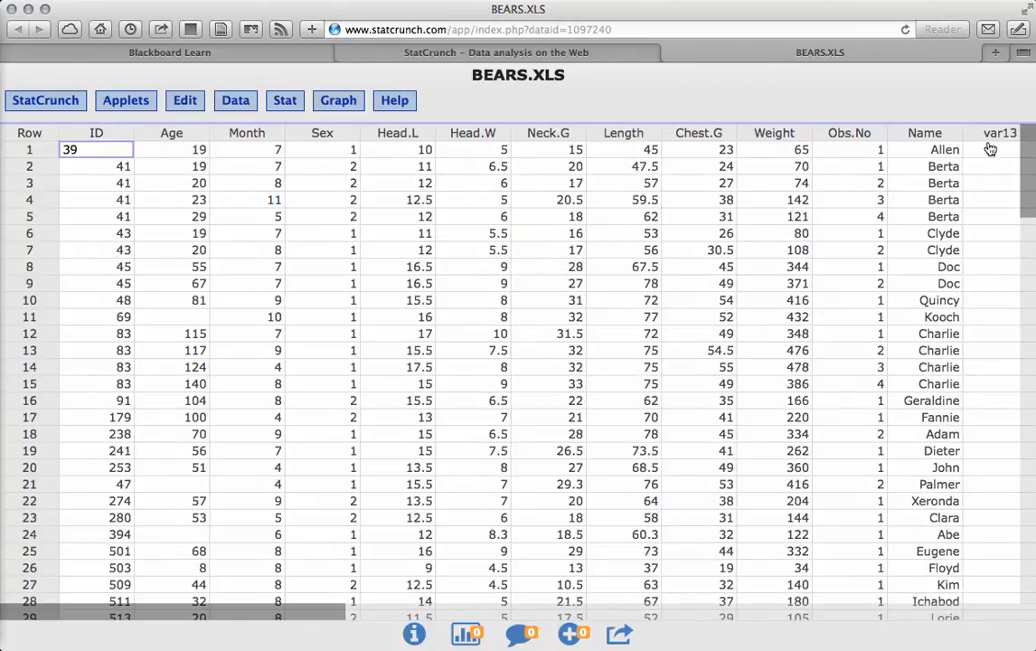
mouse_move(403, 310)
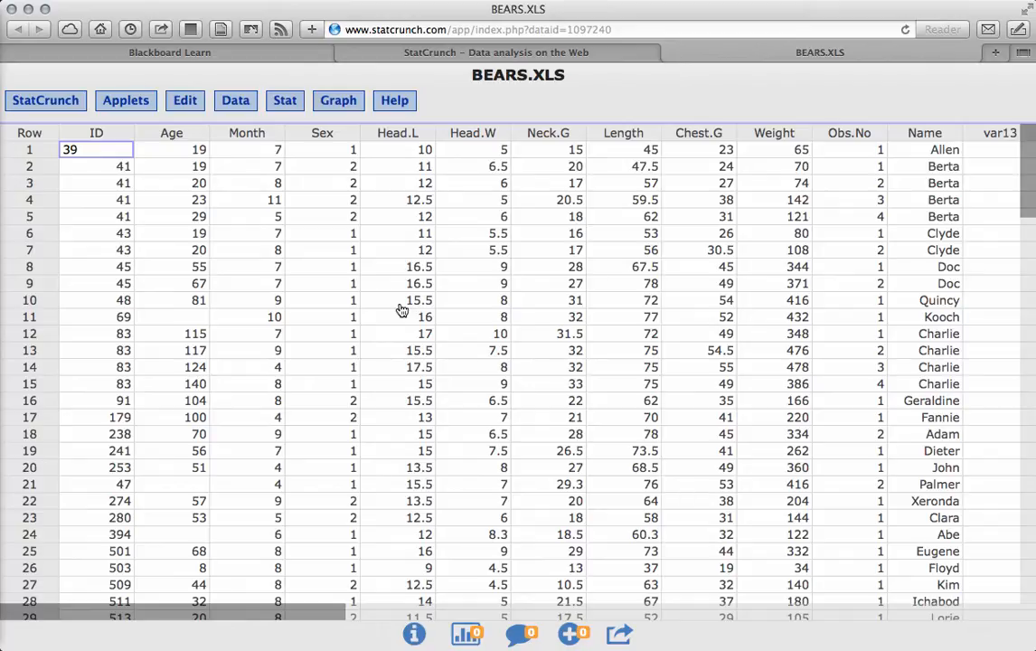
mouse_move(115, 128)
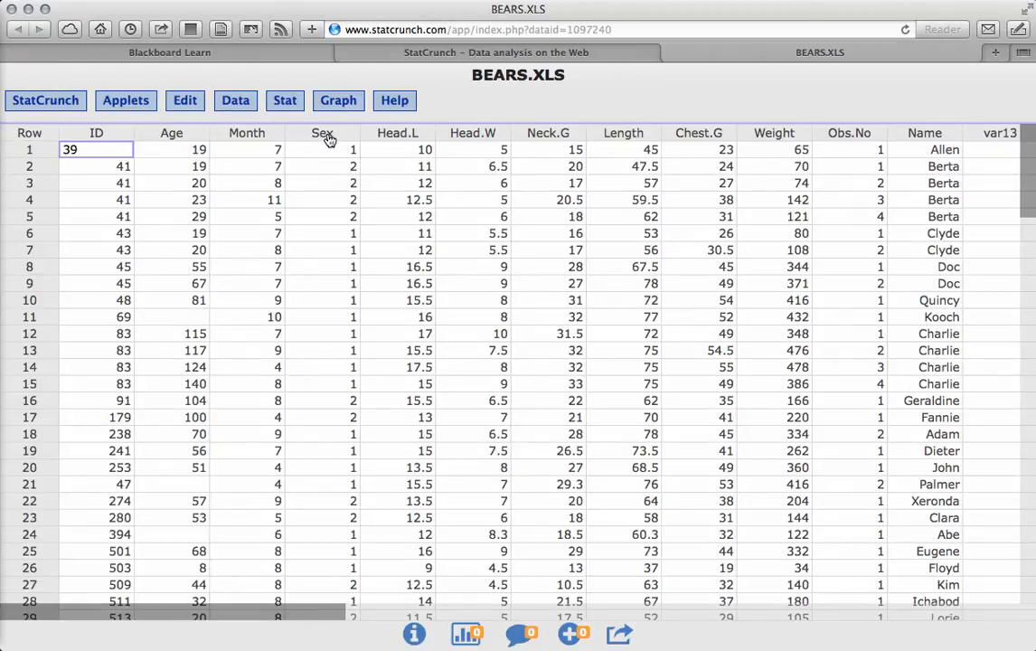
mouse_move(342, 175)
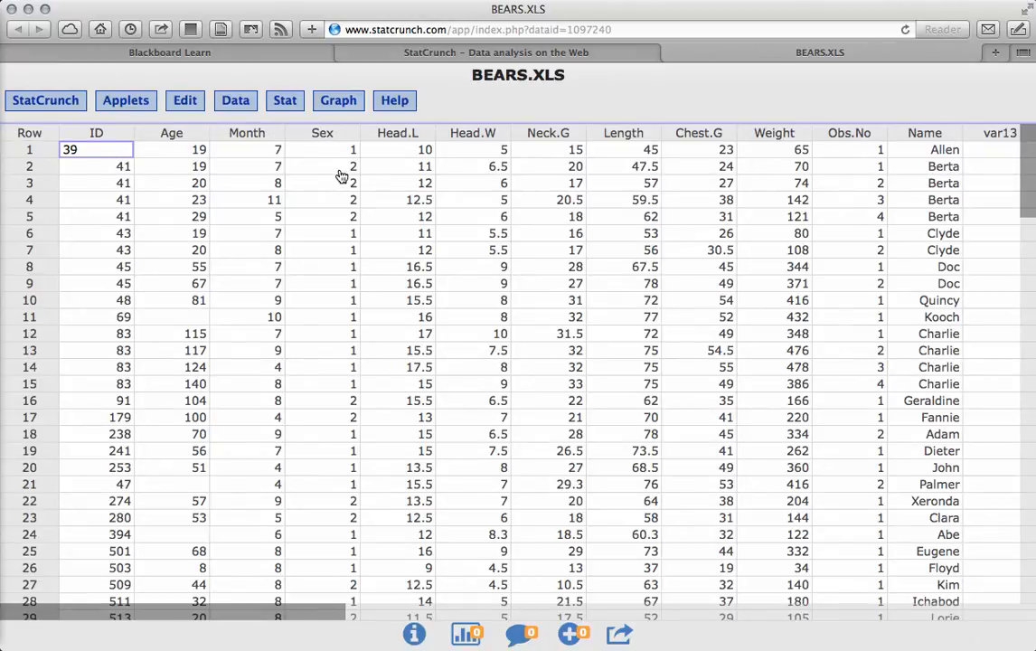
mouse_move(377, 147)
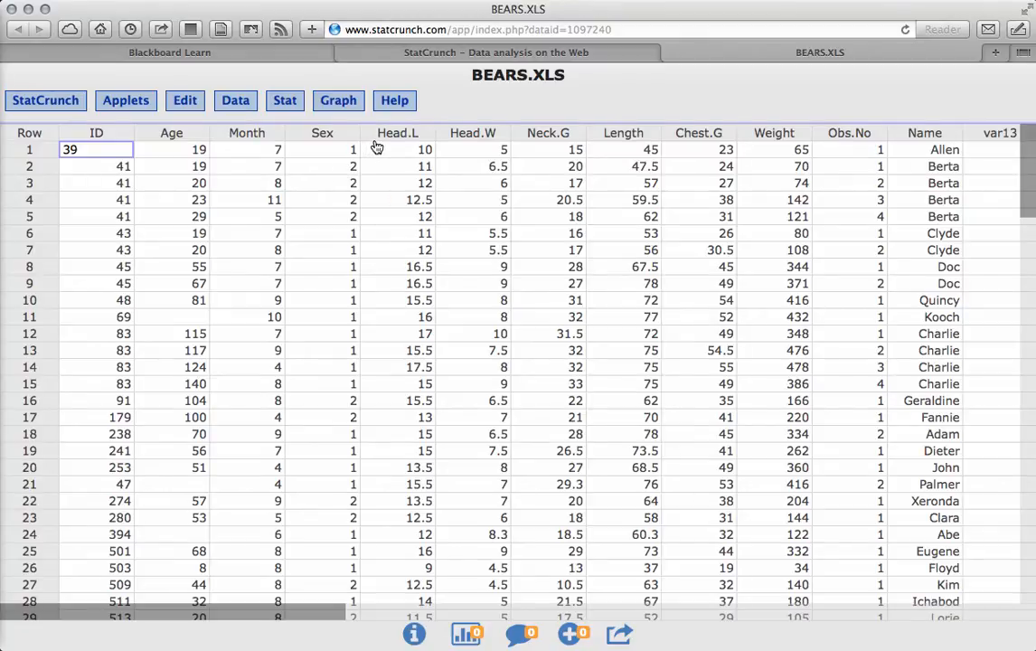
mouse_move(576, 146)
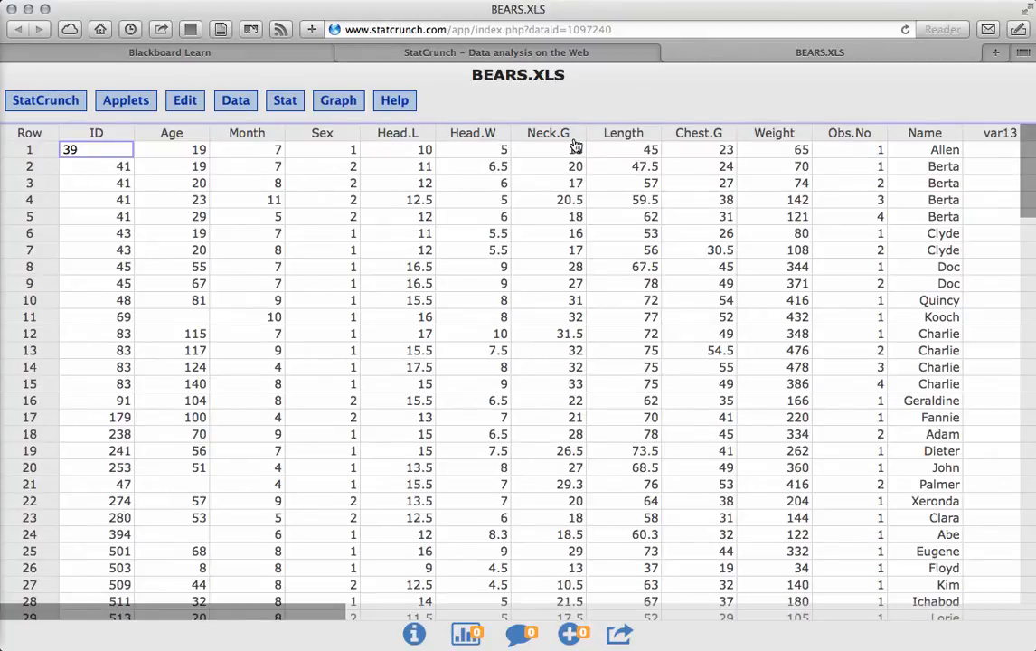
mouse_move(565, 142)
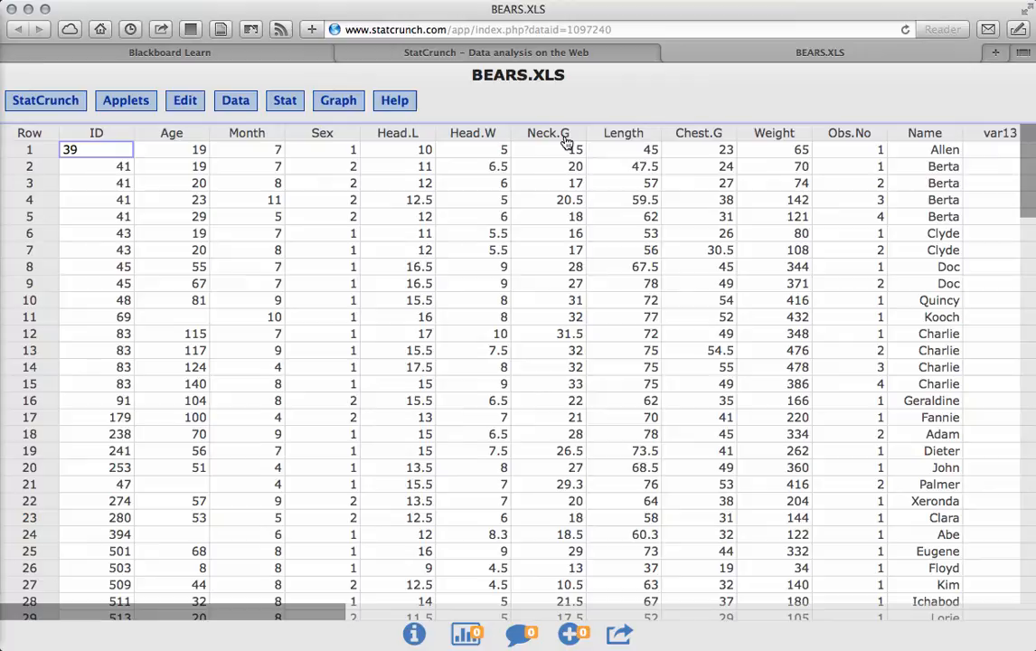
mouse_move(721, 142)
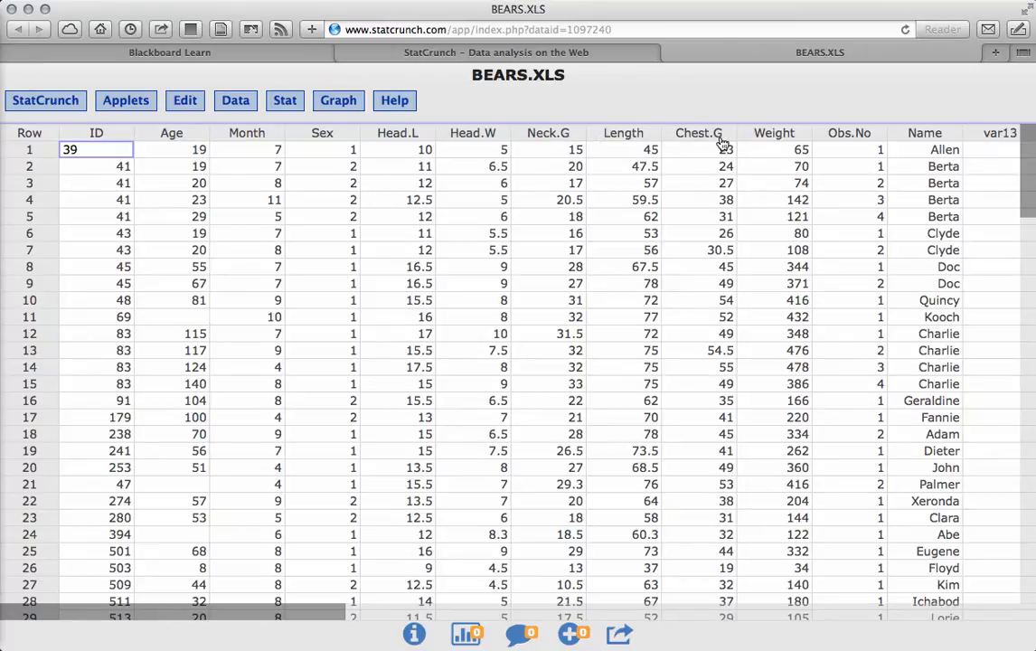
mouse_move(895, 126)
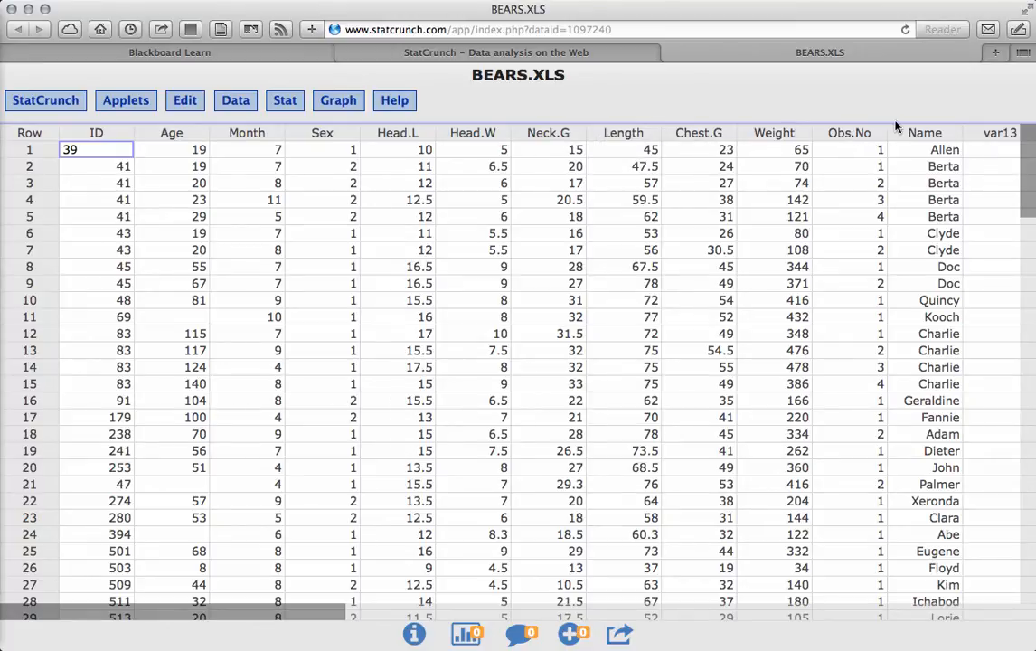
mouse_move(841, 143)
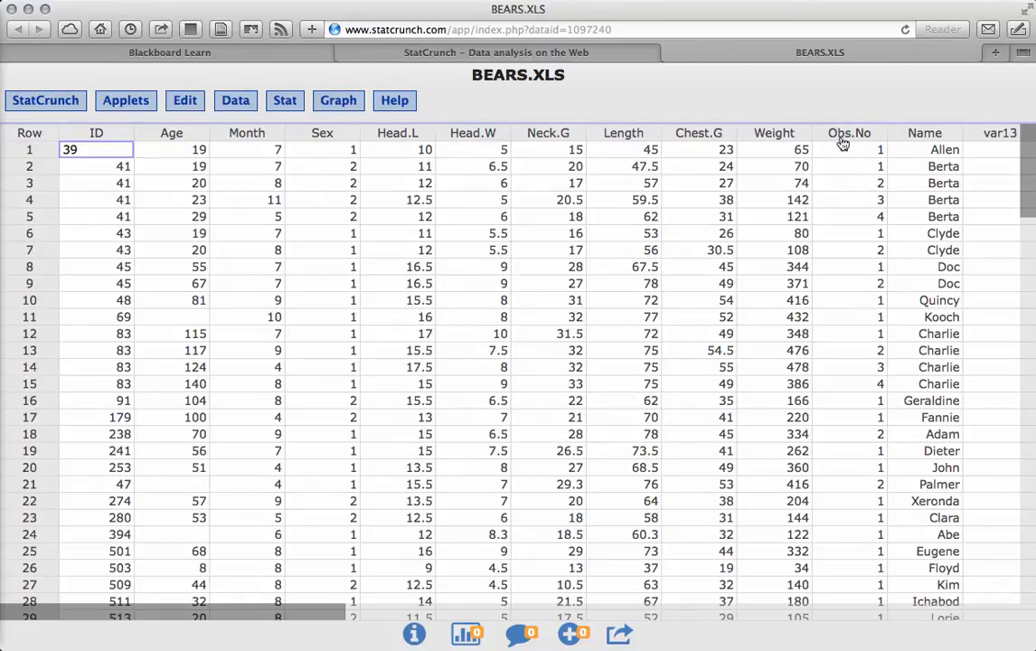
mouse_move(744, 261)
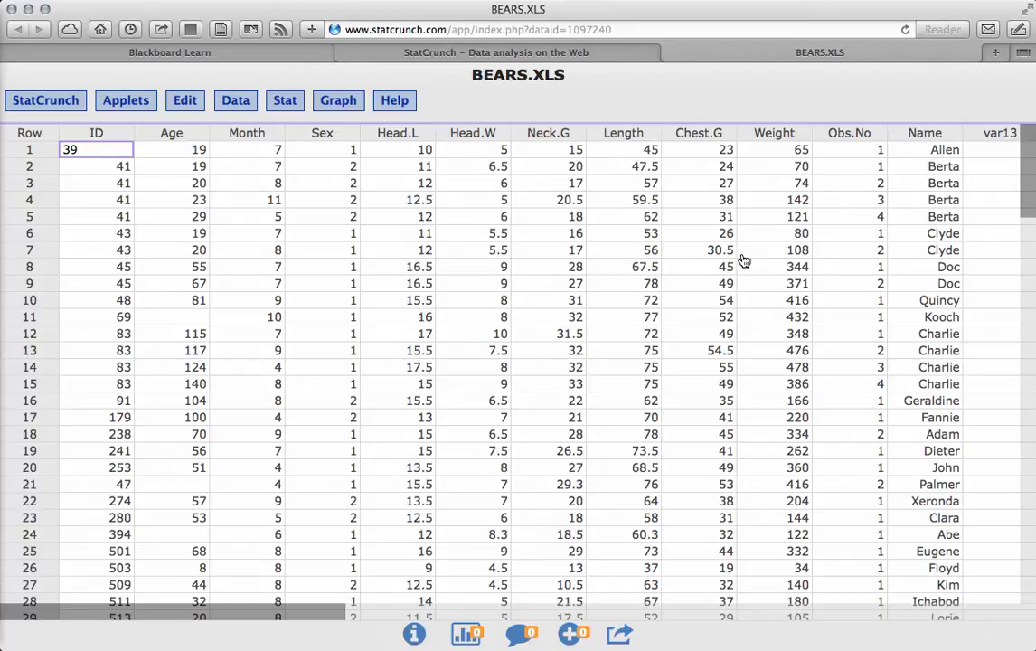
click(338, 101)
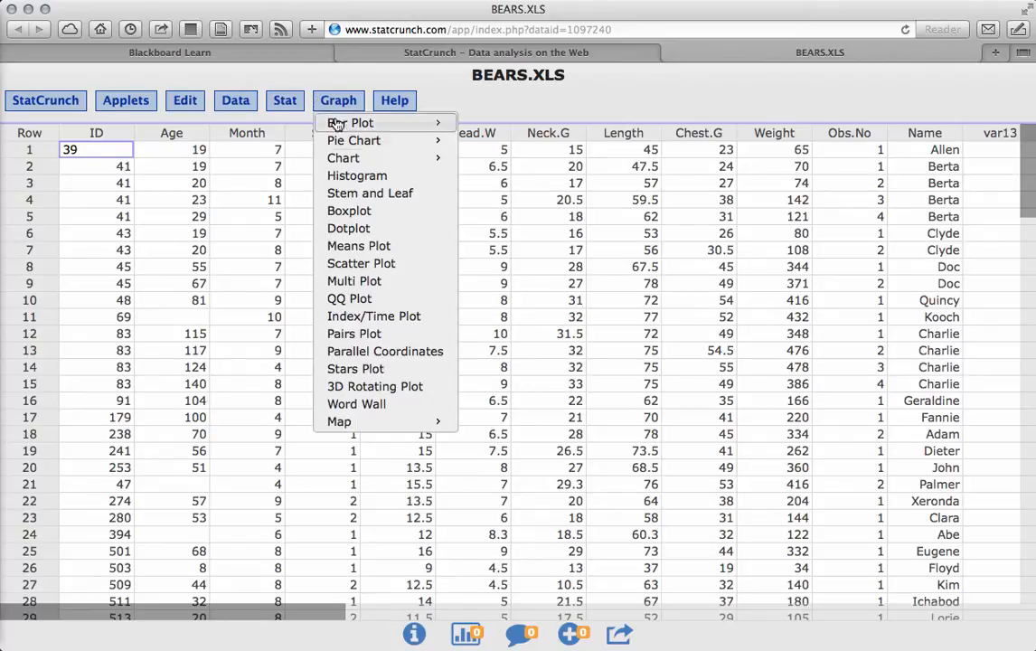
mouse_move(356, 175)
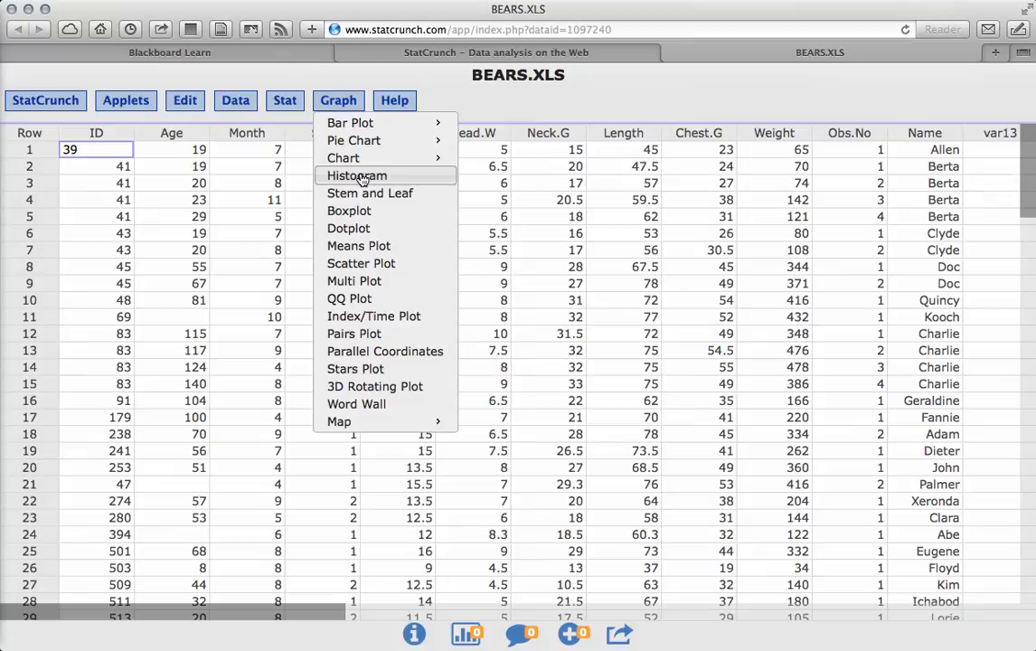
click(356, 176)
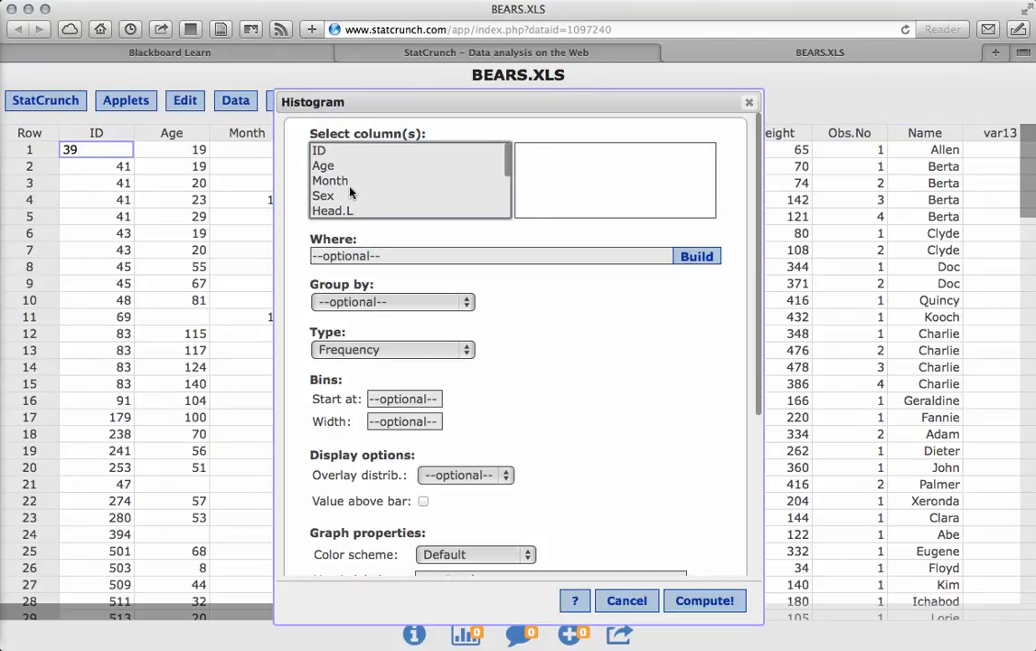
scroll(down, 3)
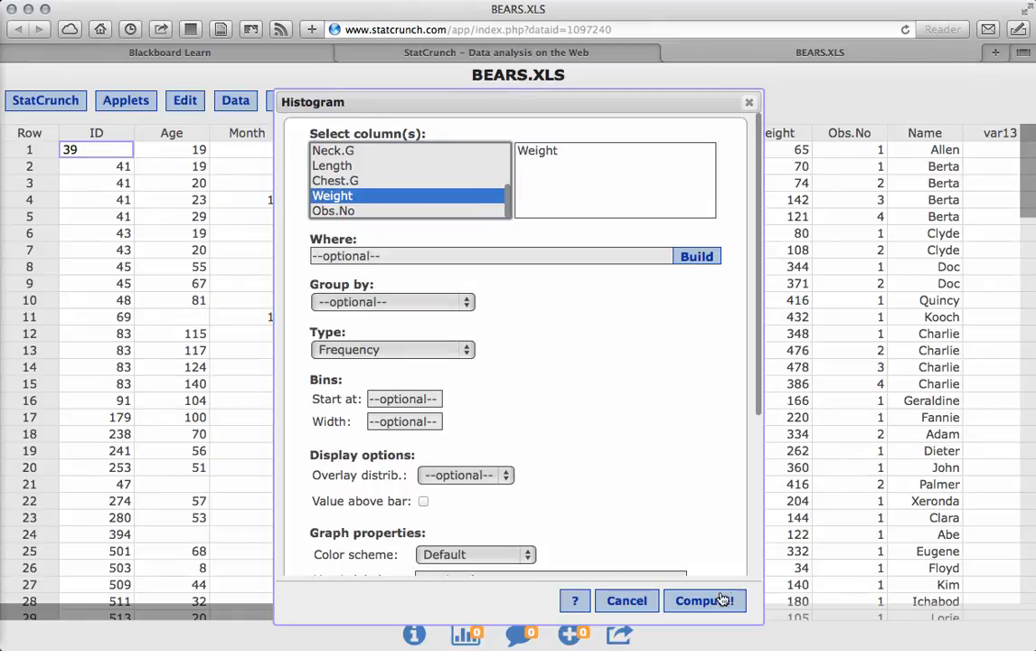
click(704, 600)
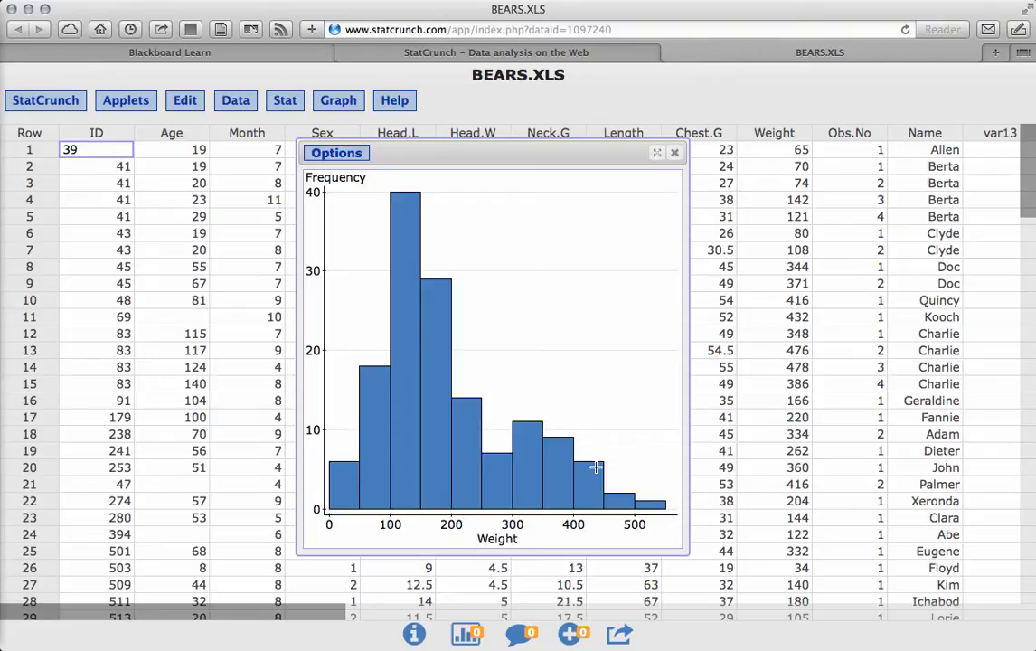
mouse_move(527, 157)
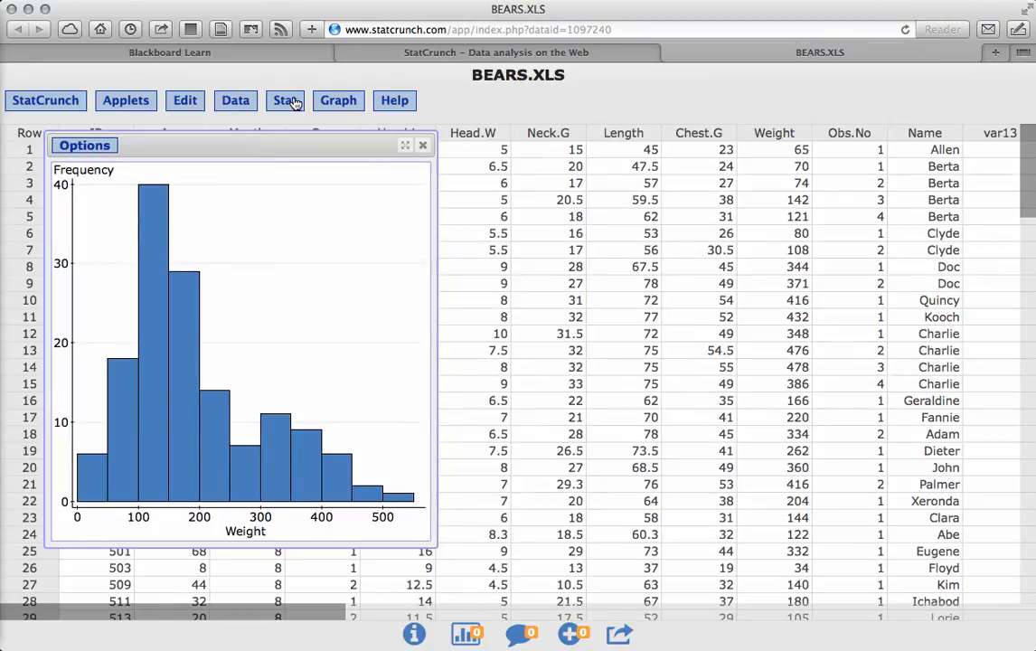
click(338, 100)
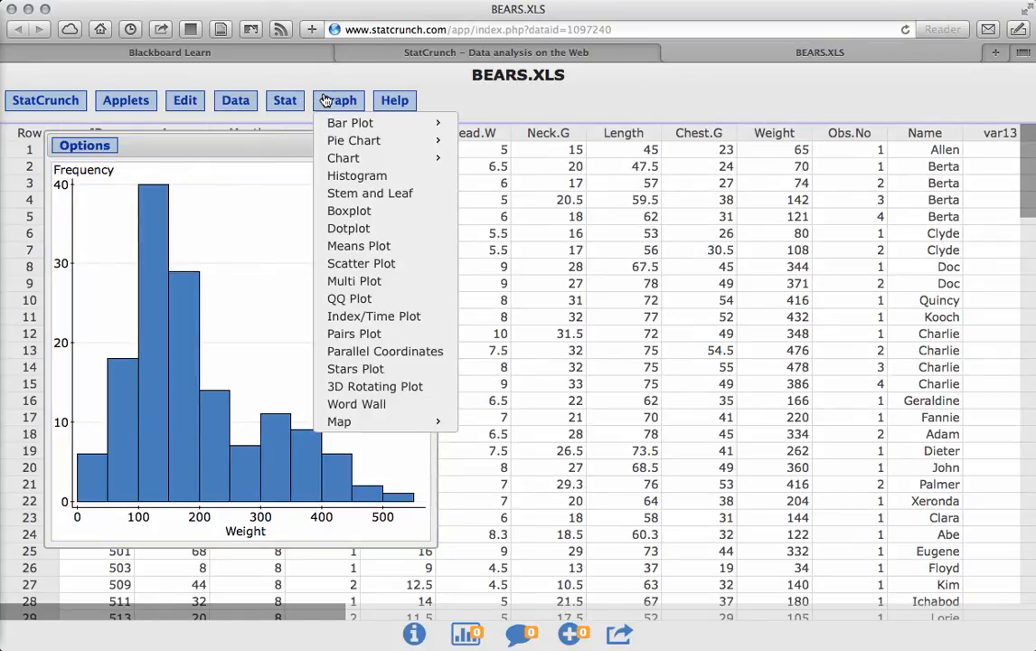
mouse_move(349, 298)
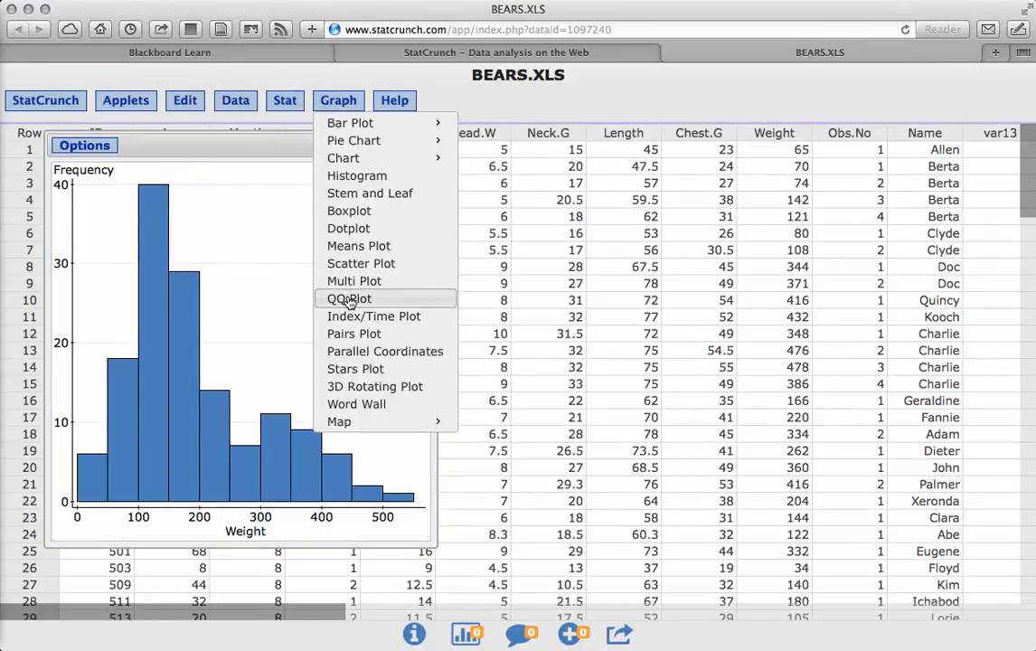
click(348, 298)
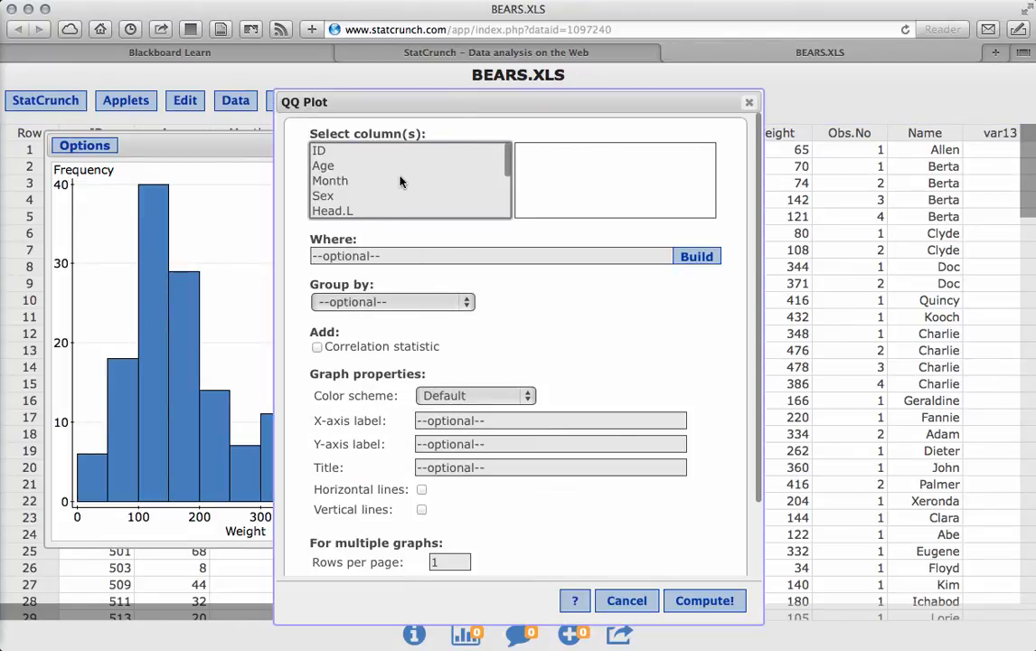
scroll(down, 3)
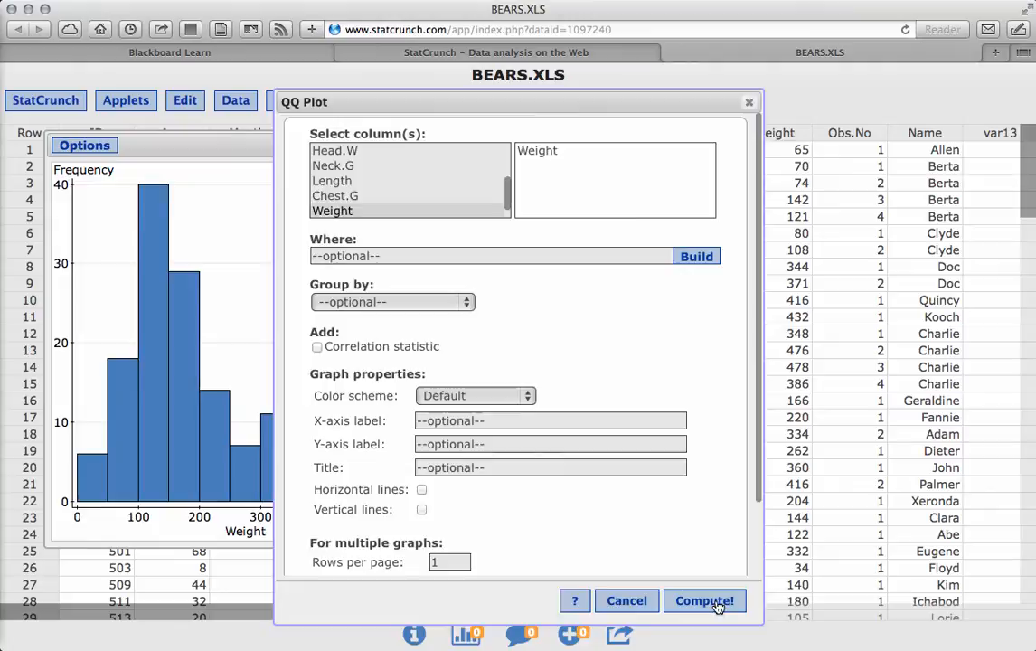
click(704, 600)
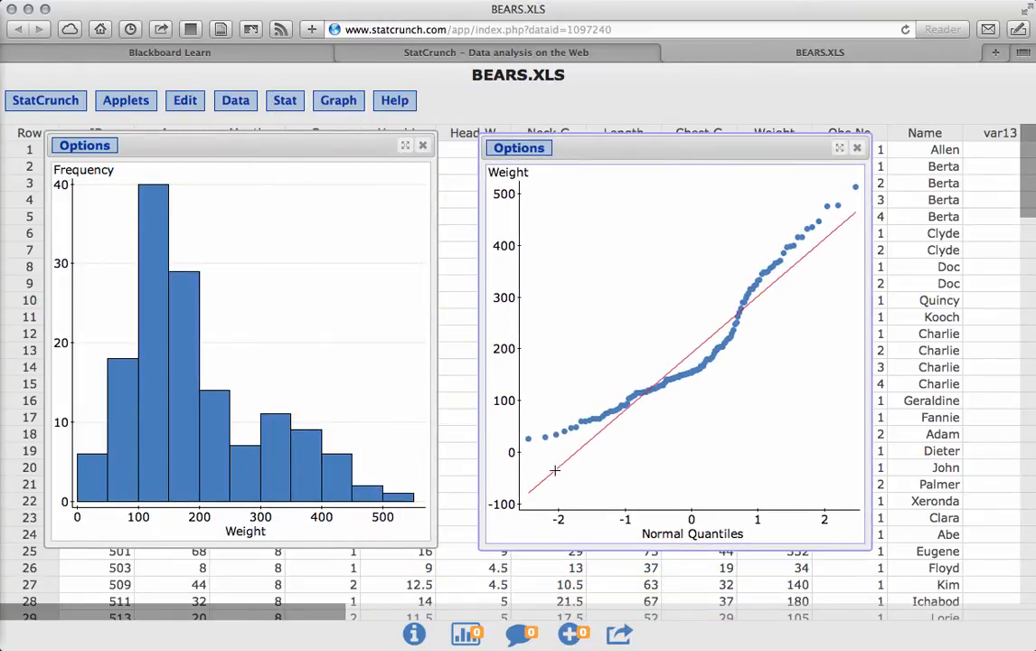
mouse_move(572, 425)
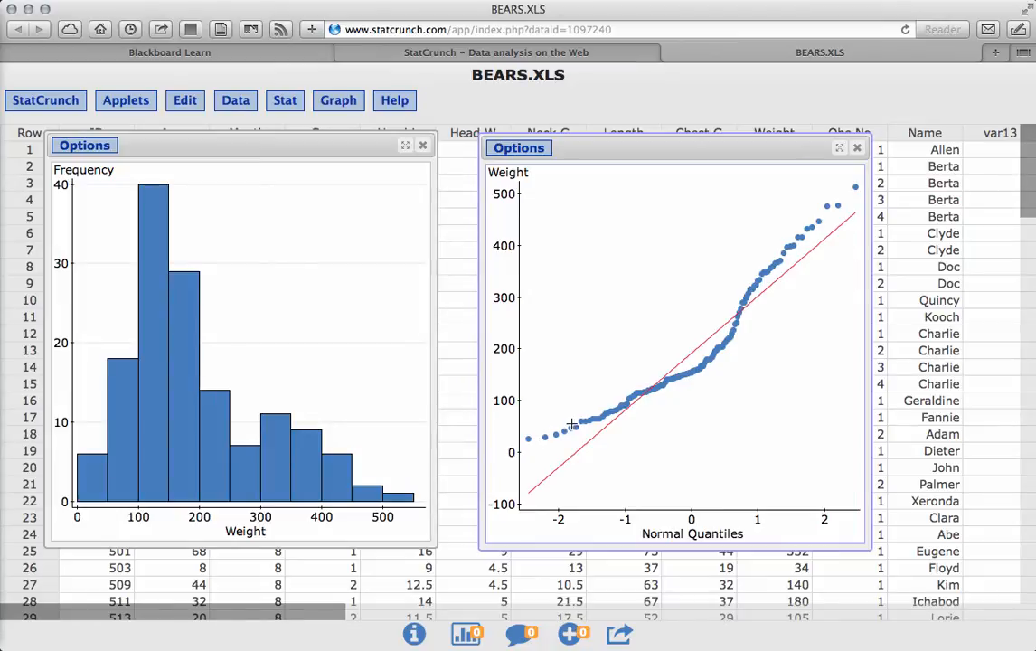
mouse_move(816, 214)
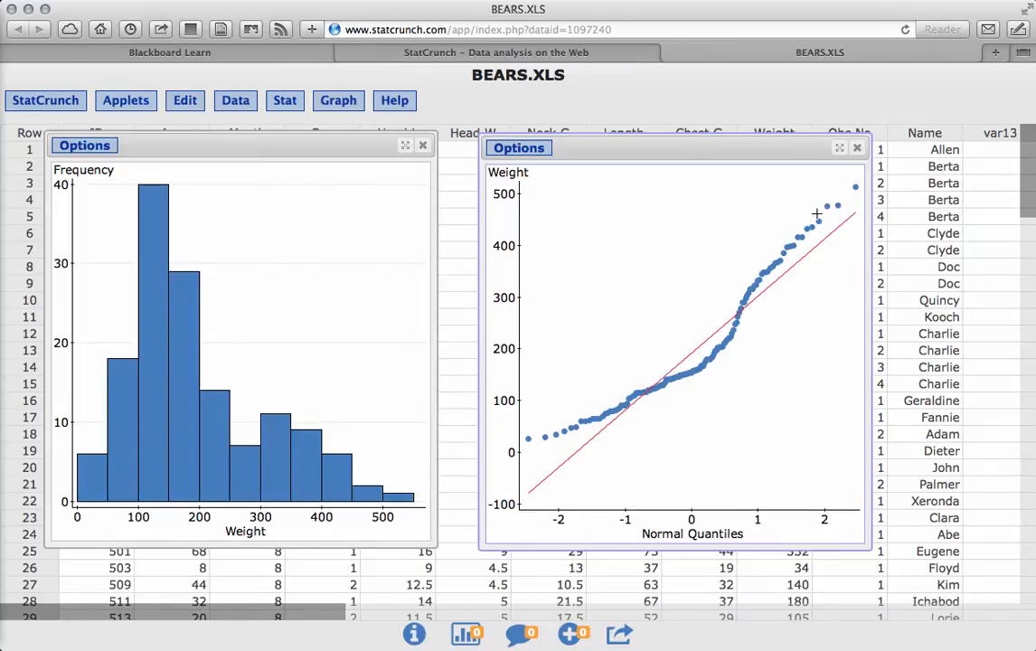
mouse_move(799, 238)
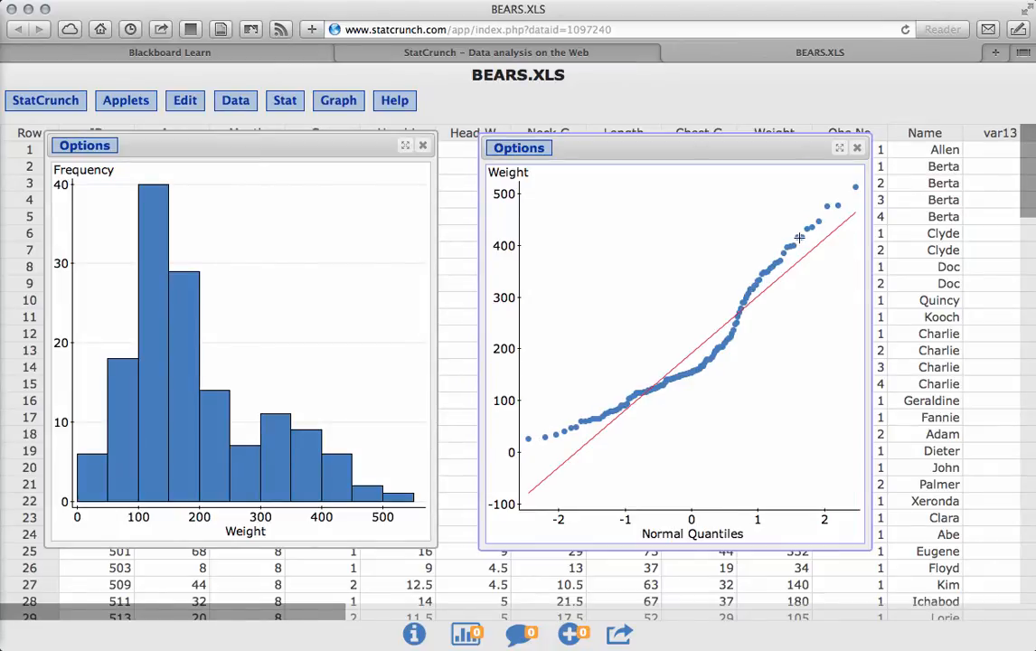
mouse_move(539, 475)
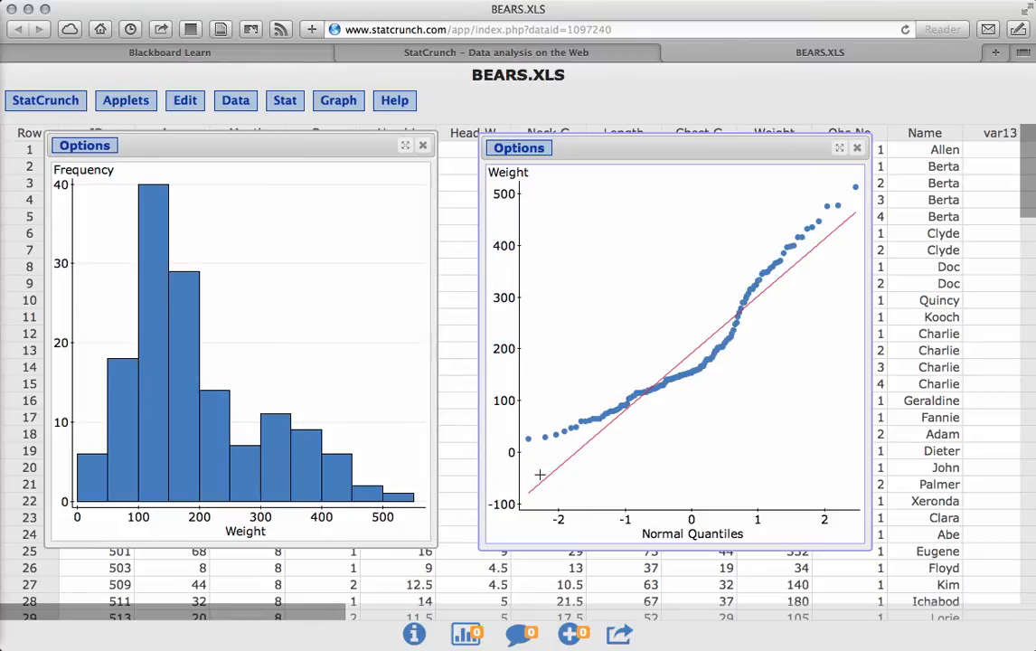
mouse_move(831, 226)
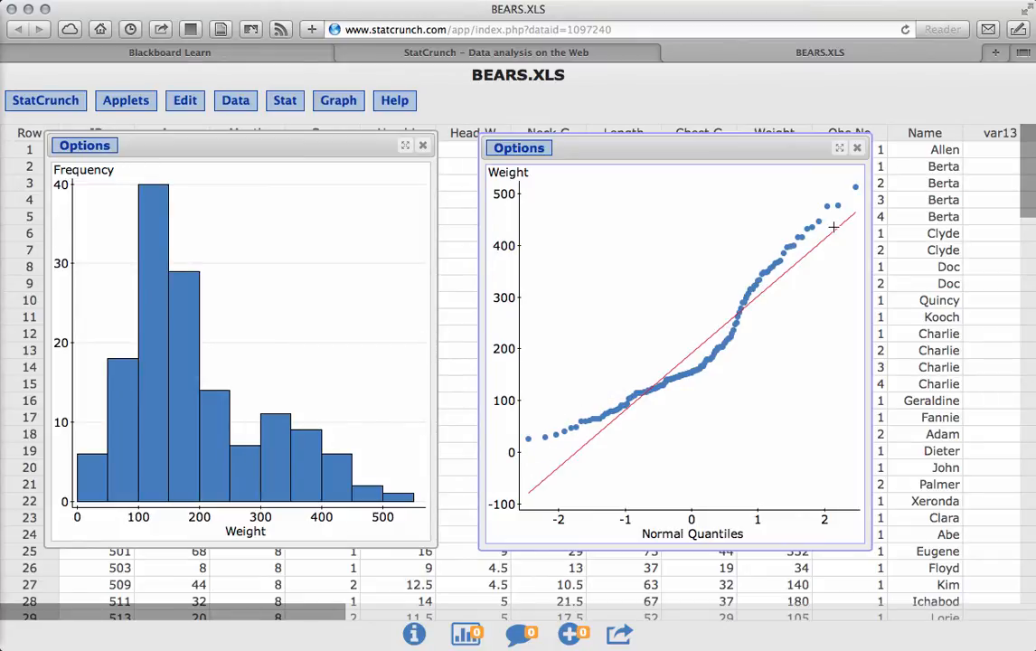
mouse_move(620, 403)
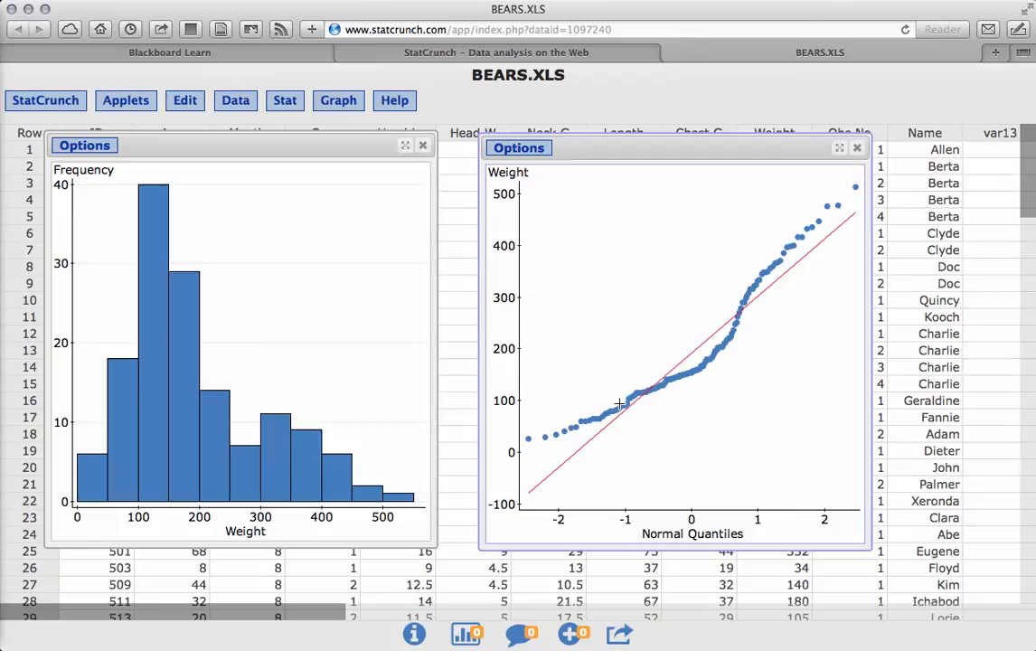
mouse_move(630, 407)
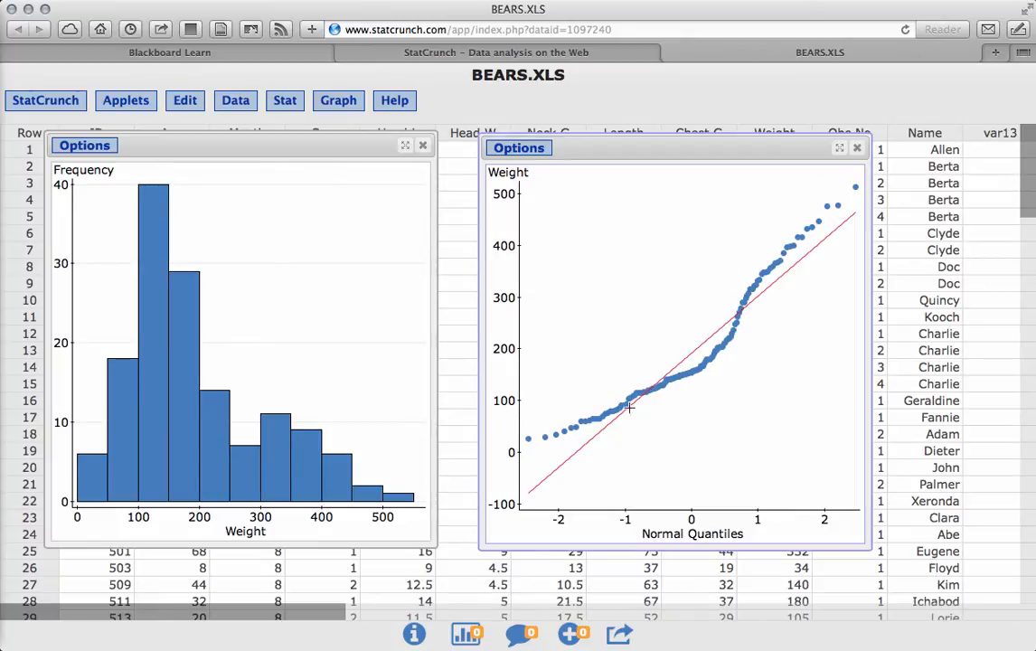
mouse_move(552, 434)
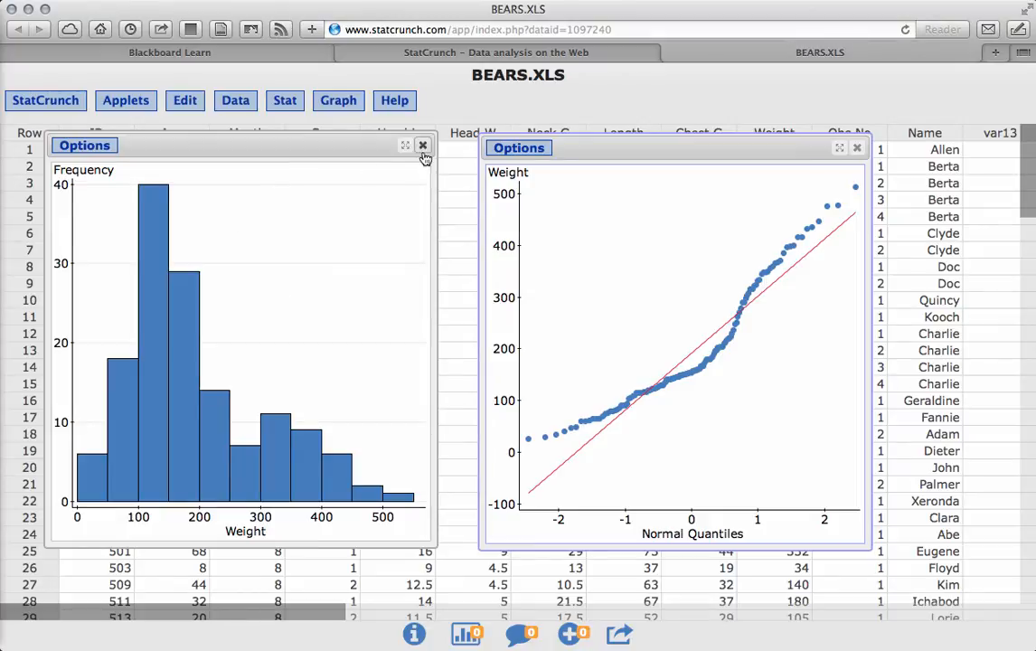
- Close the Weight graphs and build a frequency histogram of Head.L
click(421, 145)
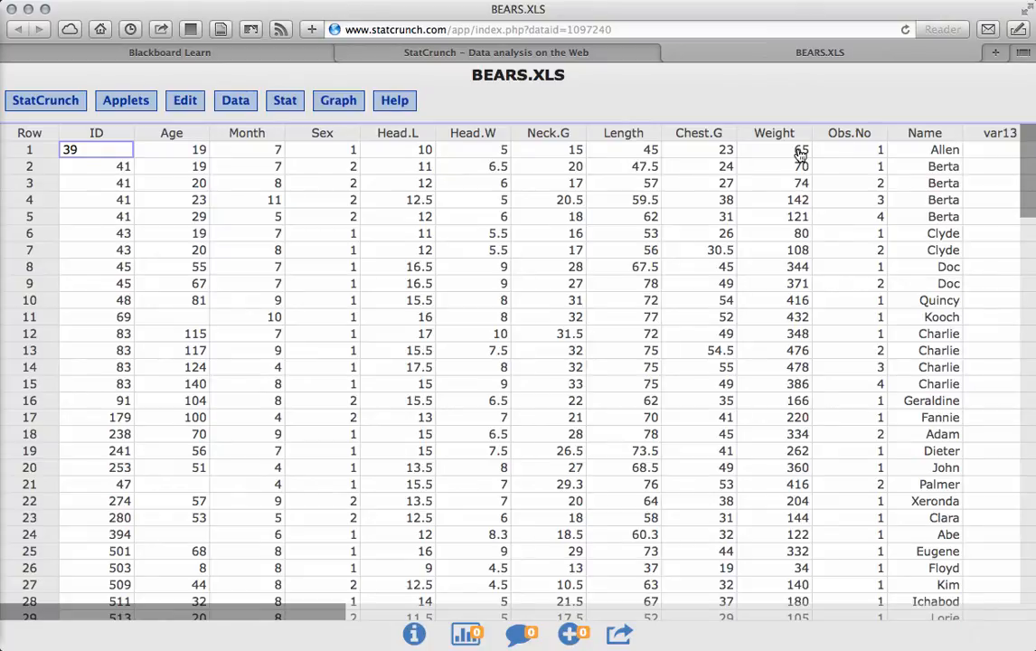
mouse_move(409, 153)
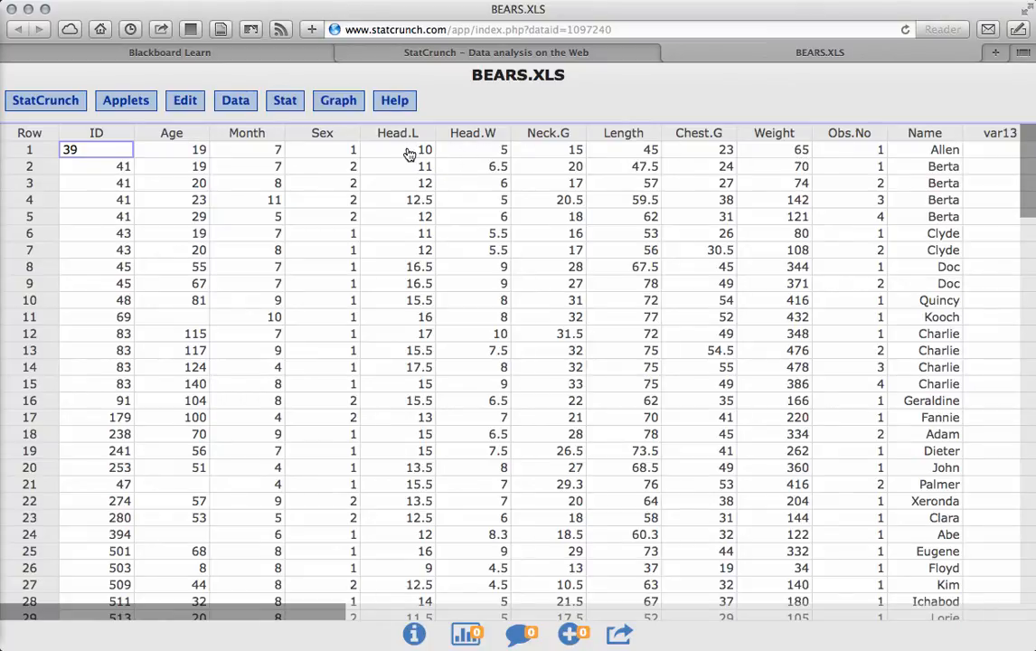
click(338, 100)
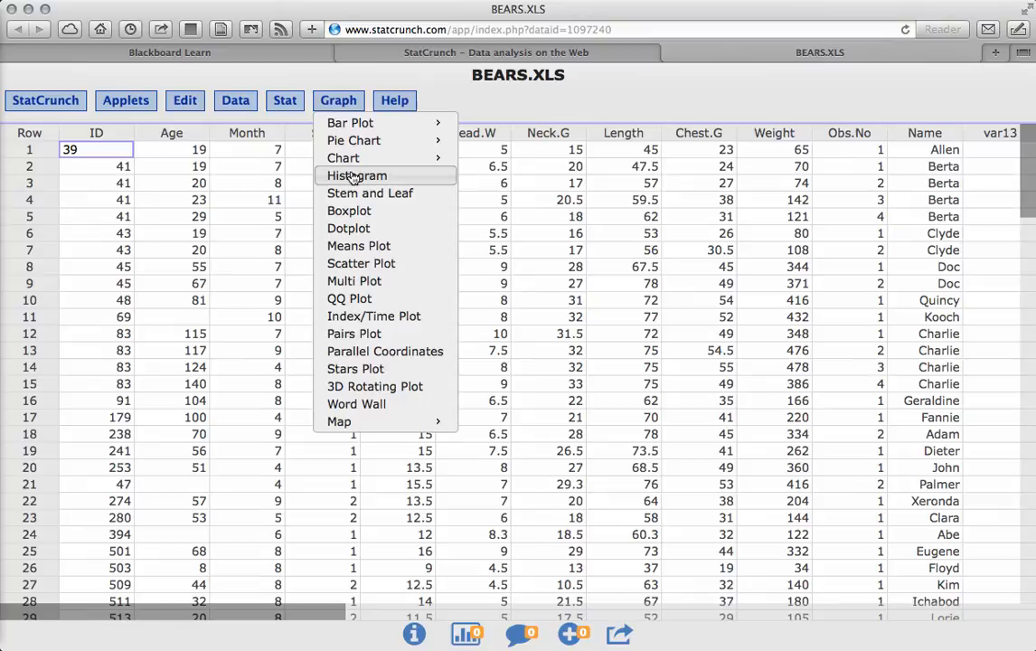
click(356, 175)
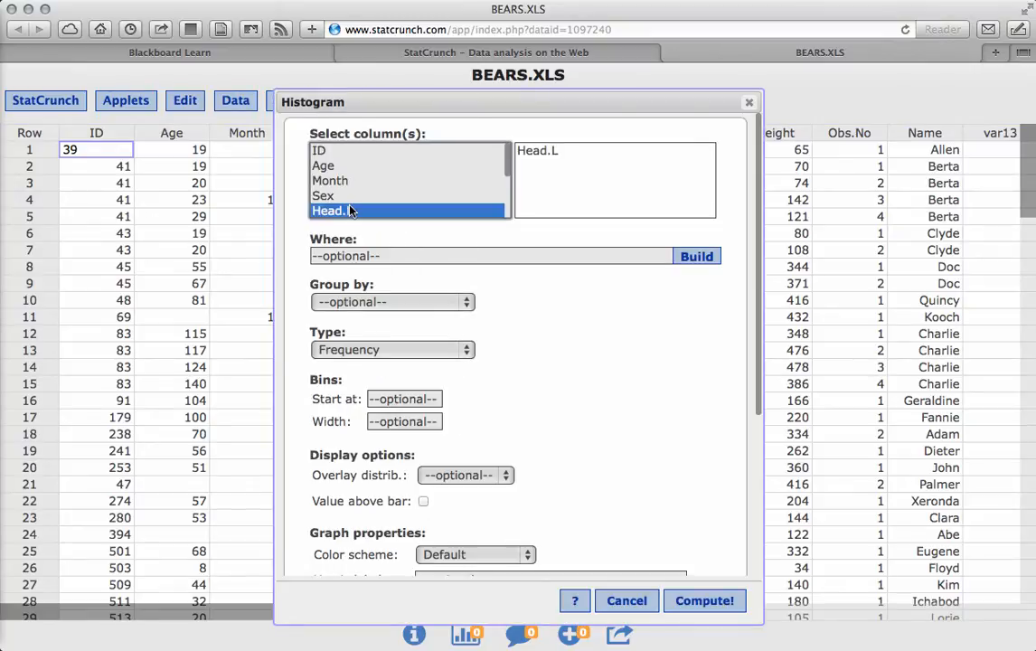
click(704, 600)
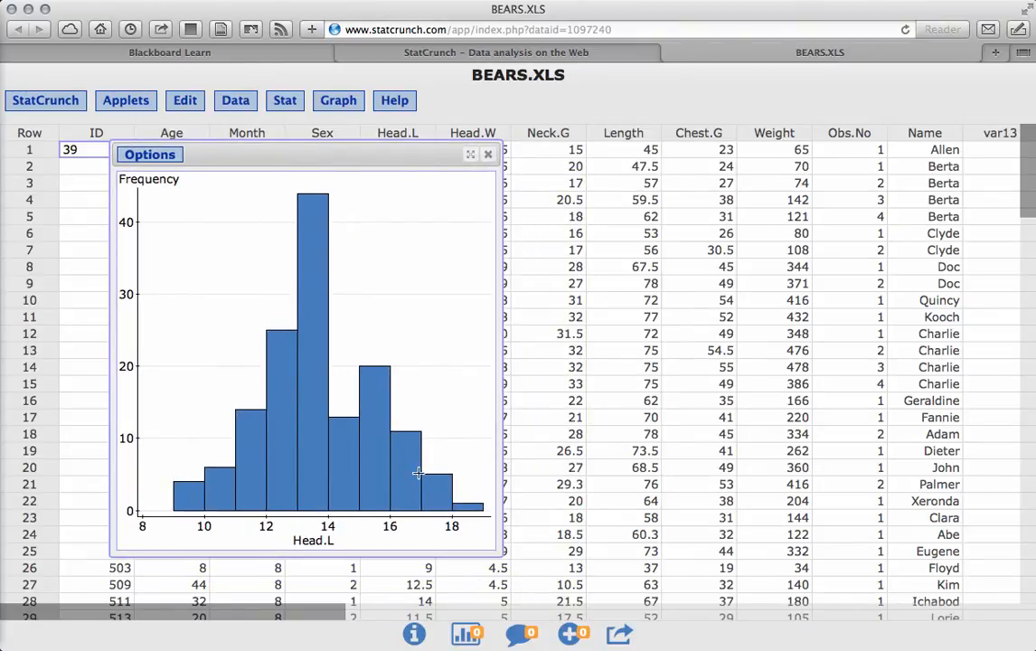
mouse_move(347, 393)
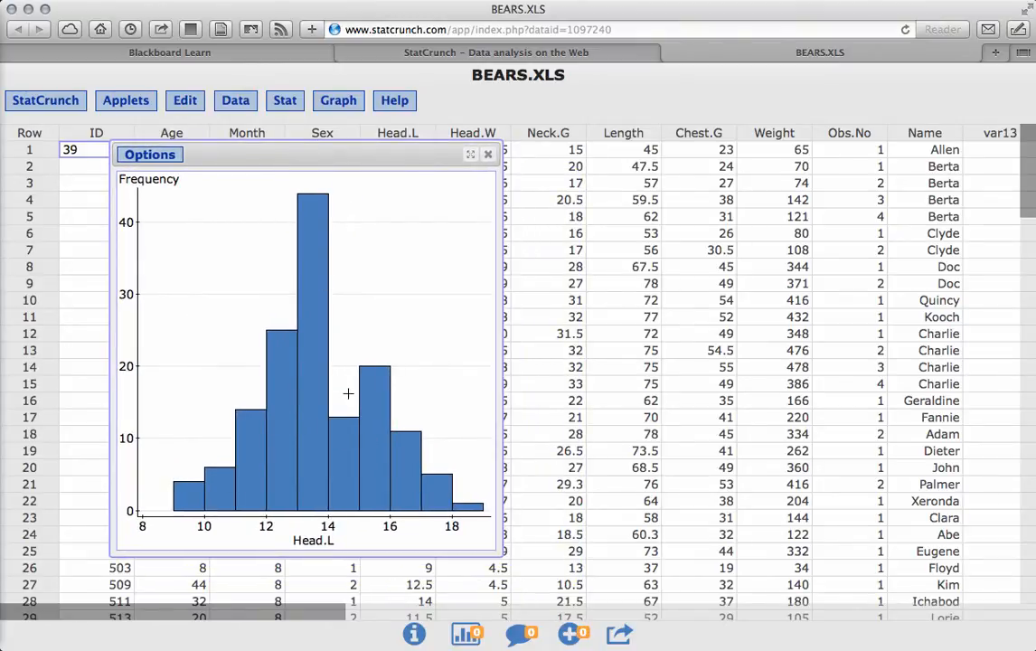
mouse_move(436, 445)
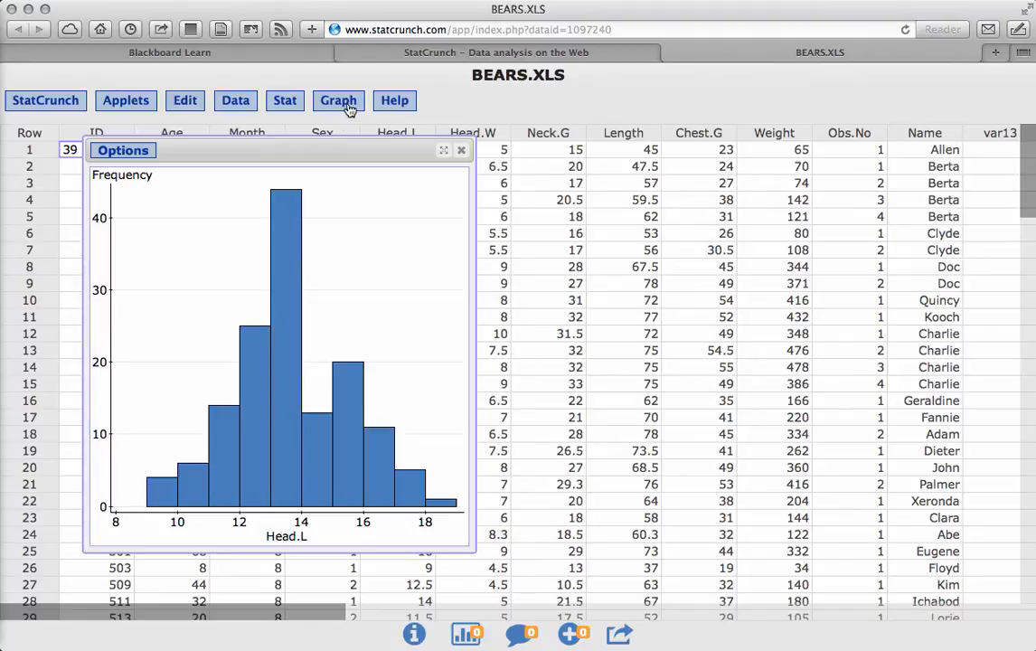
- Build a normal QQ plot of Head.L to compare with its histogram
click(338, 101)
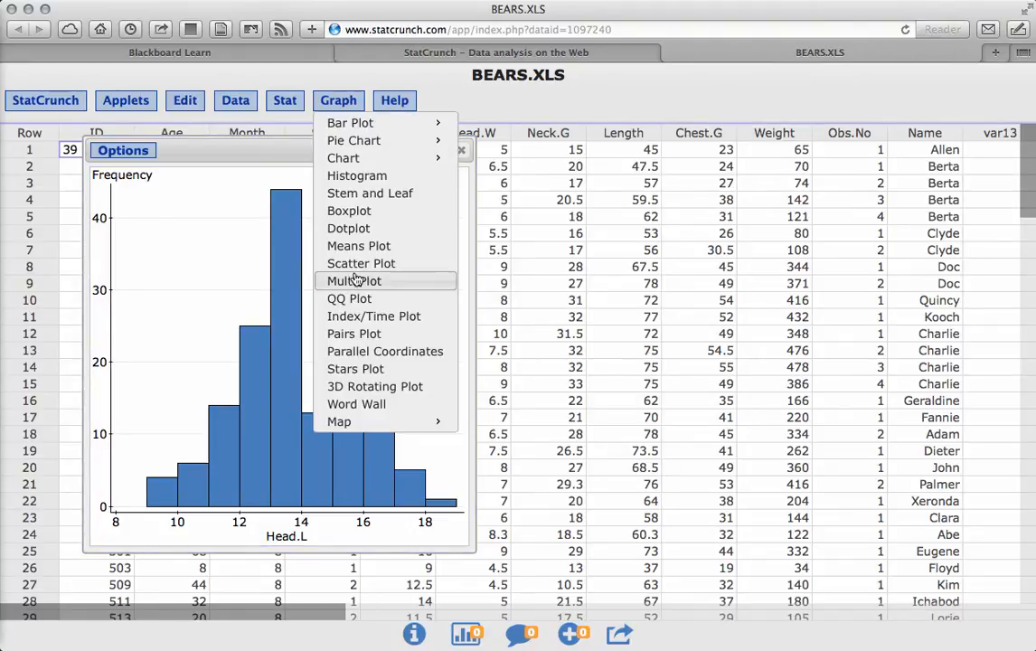
click(348, 298)
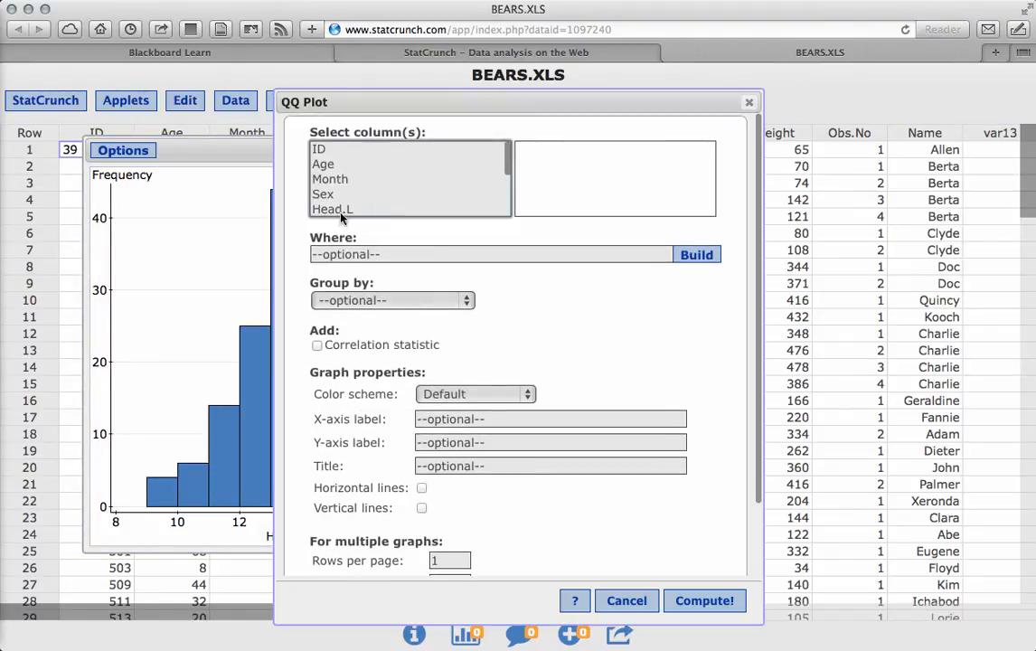
click(704, 600)
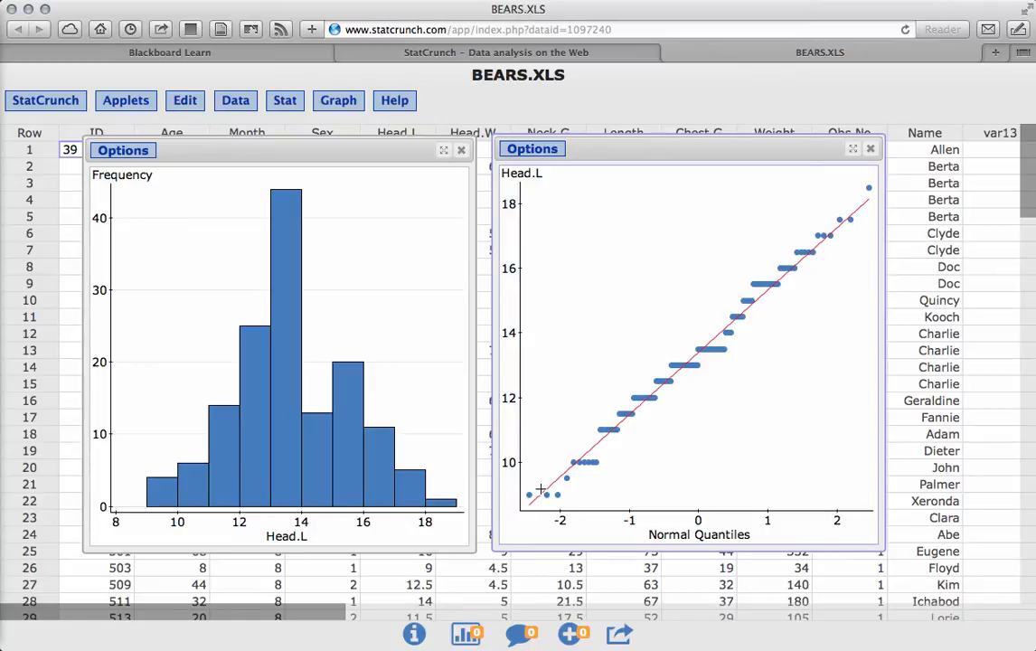
mouse_move(868, 192)
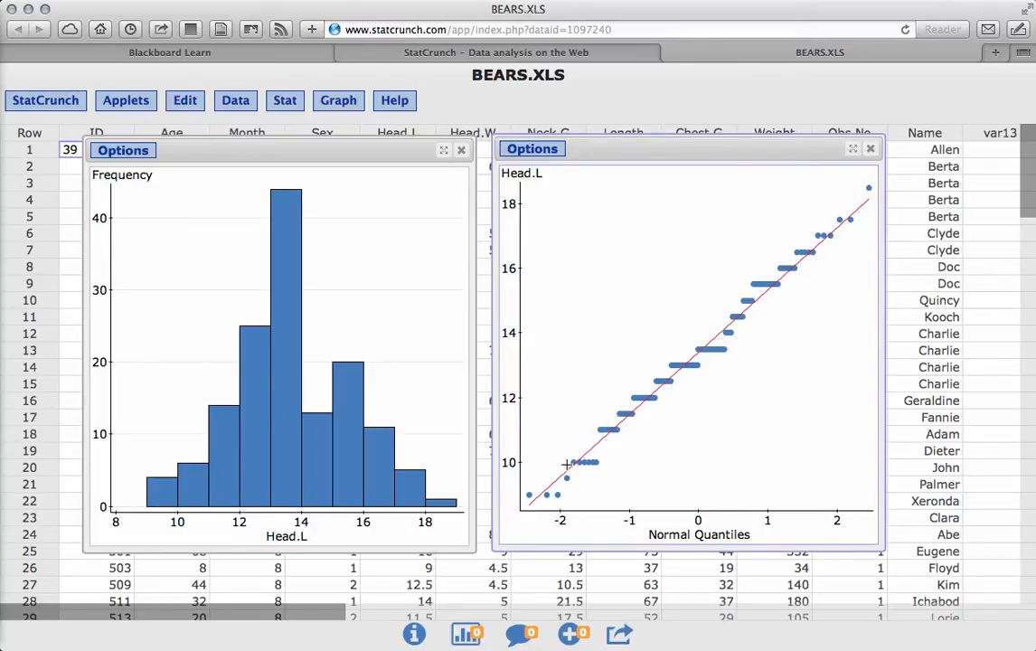
mouse_move(664, 382)
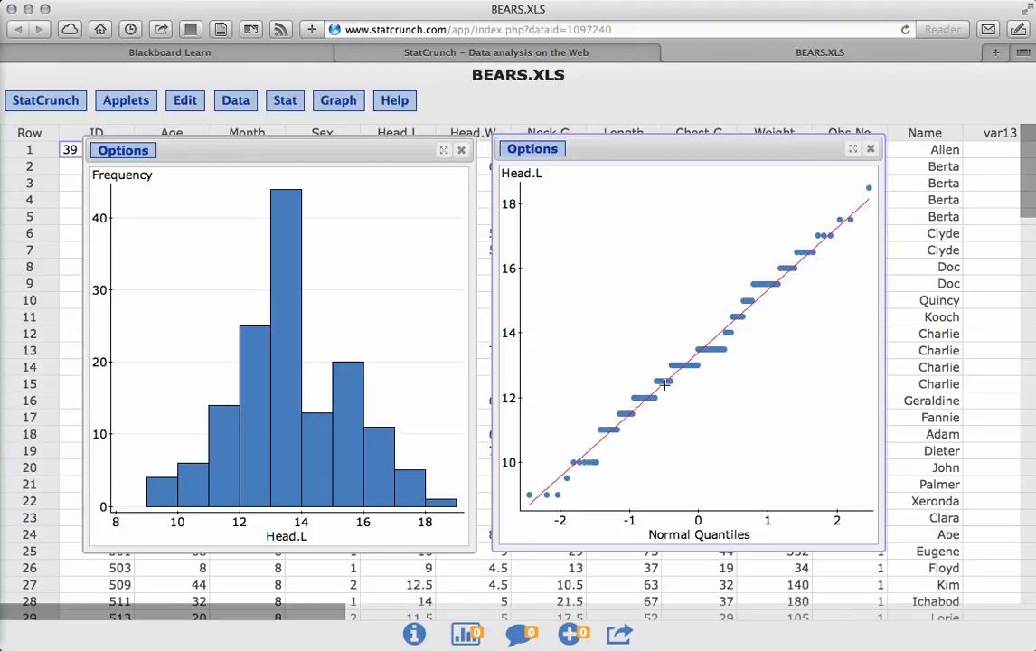
mouse_move(707, 413)
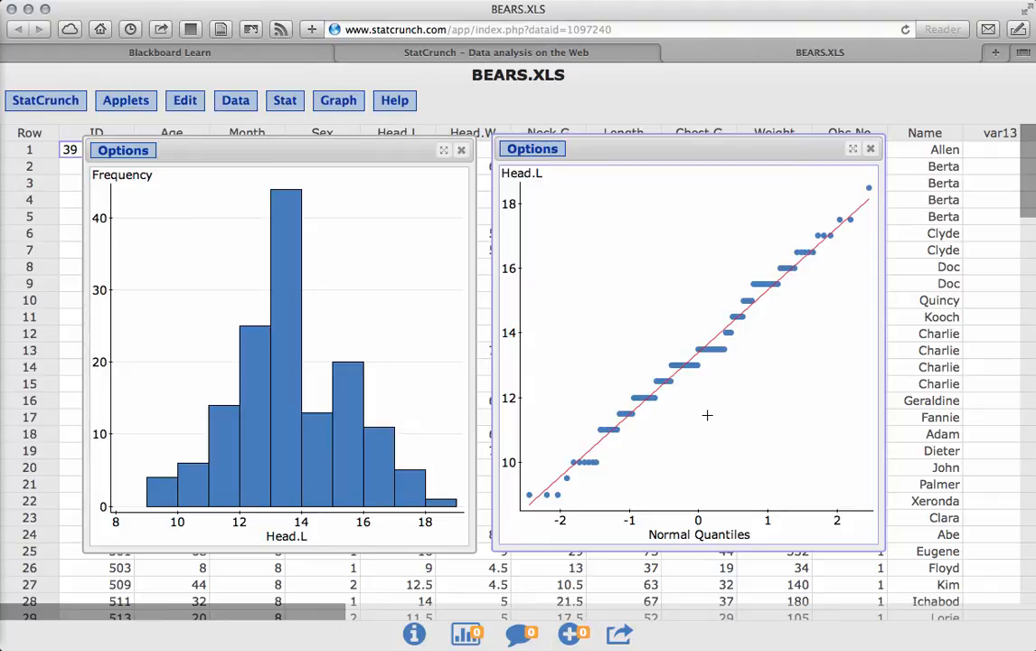
mouse_move(681, 377)
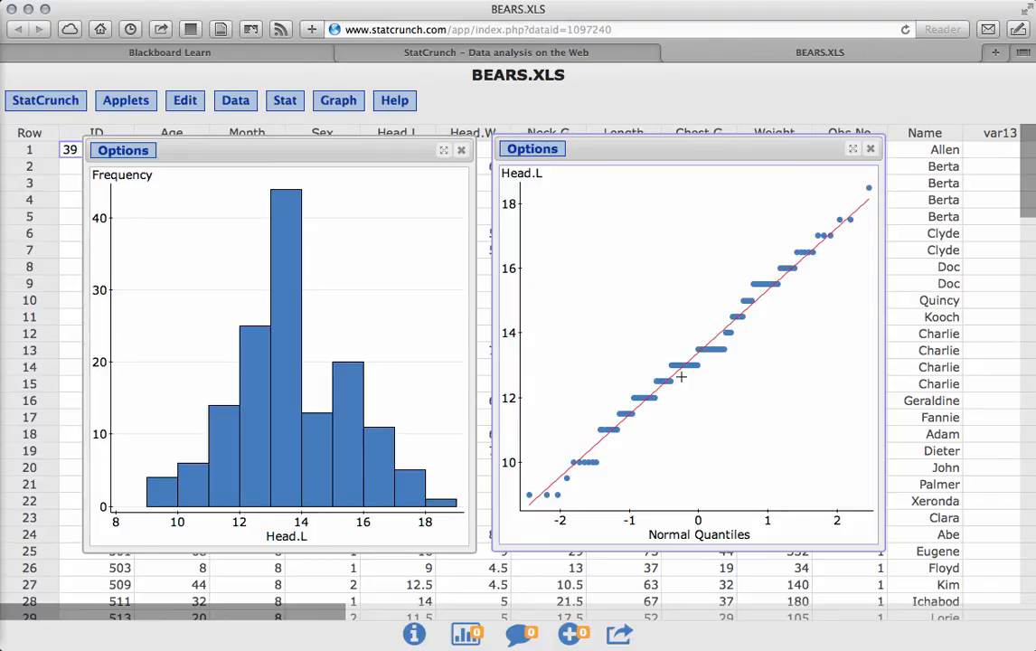
mouse_move(733, 341)
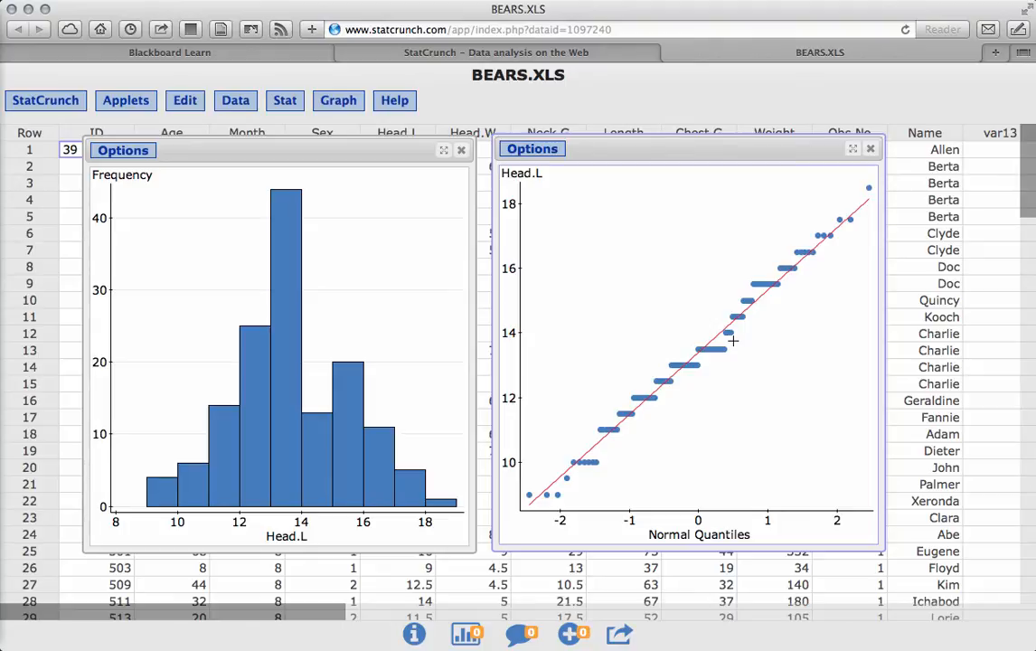
mouse_move(289, 381)
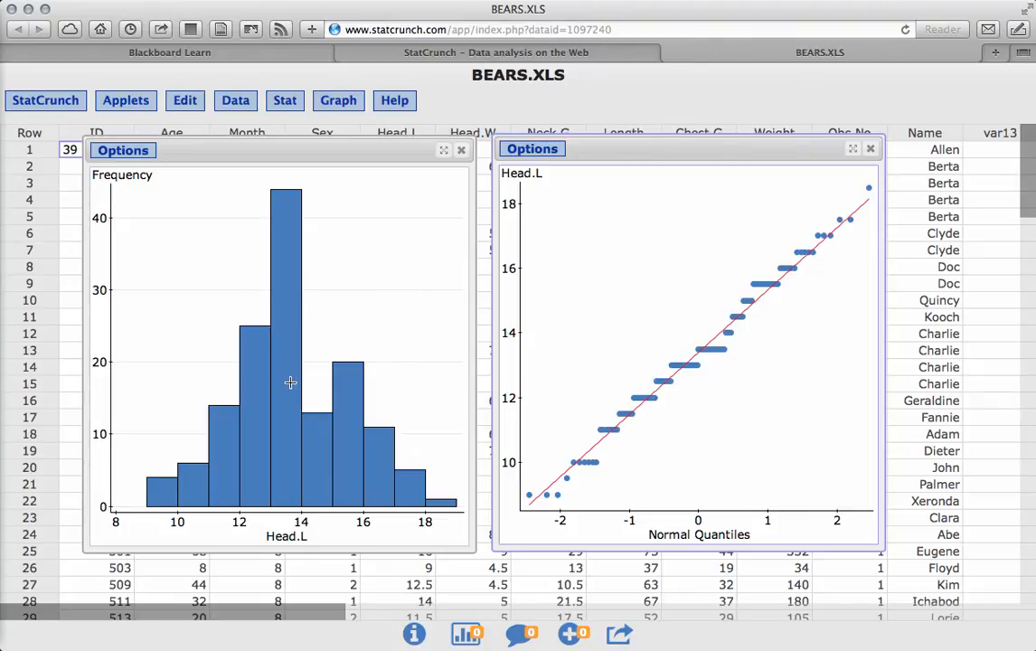
mouse_move(587, 425)
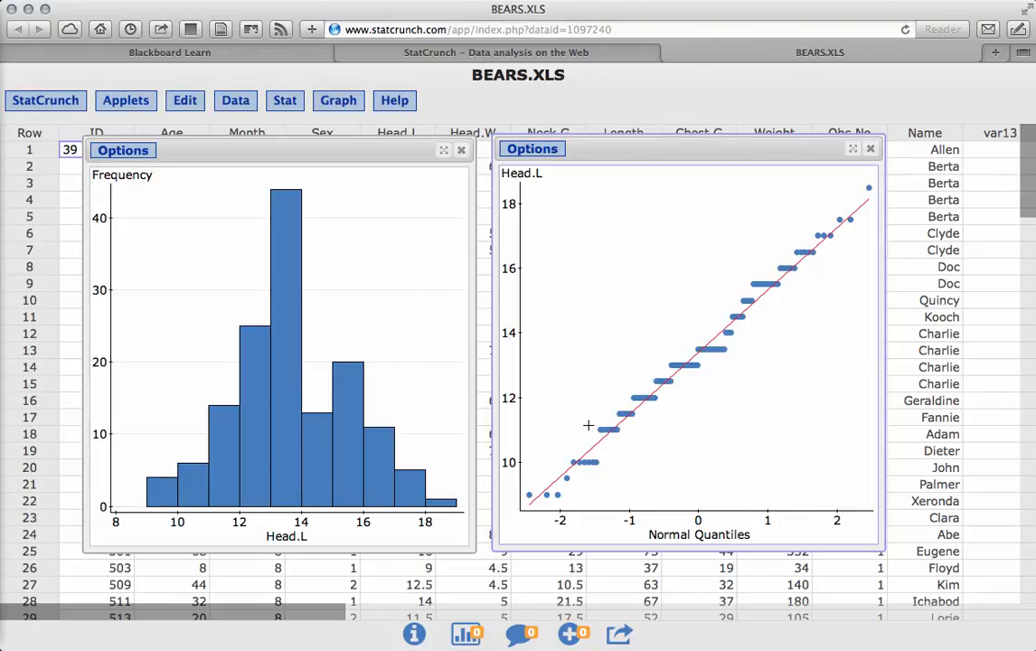
mouse_move(667, 382)
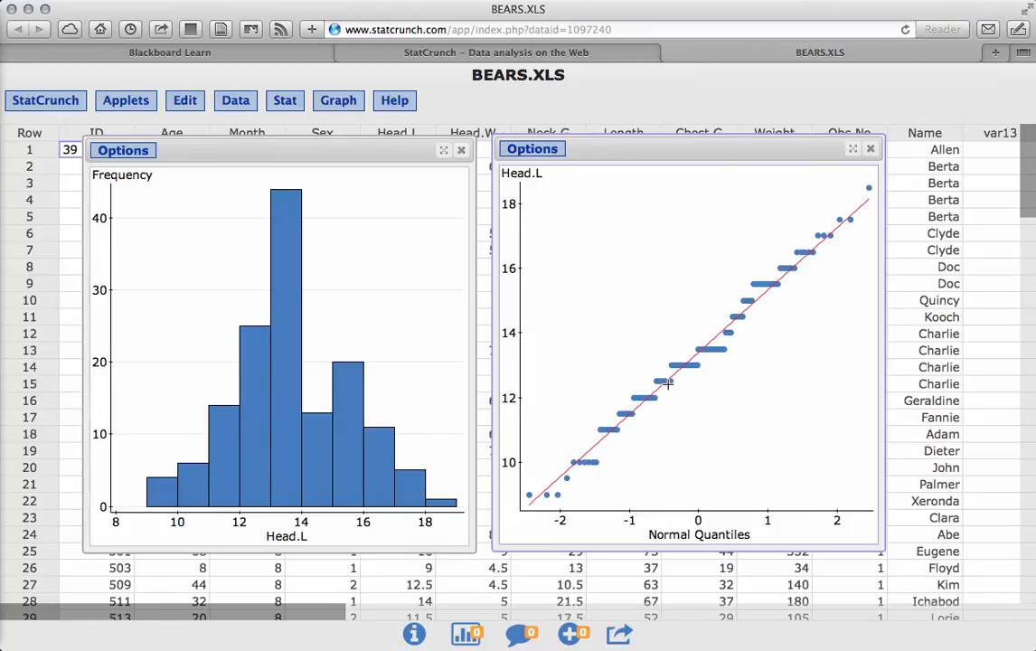
mouse_move(652, 400)
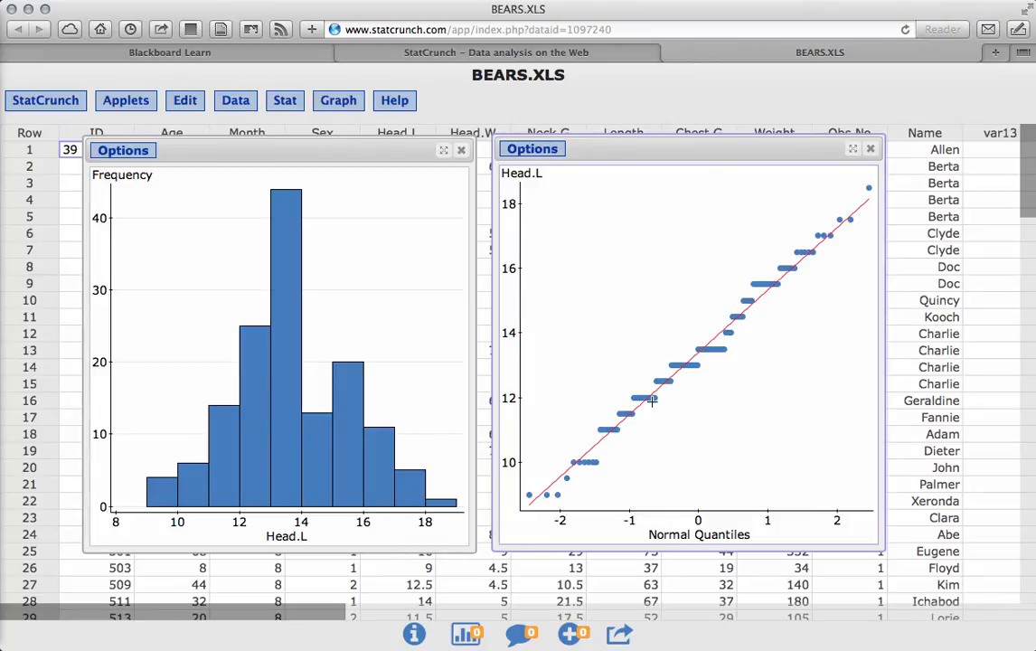
mouse_move(504, 348)
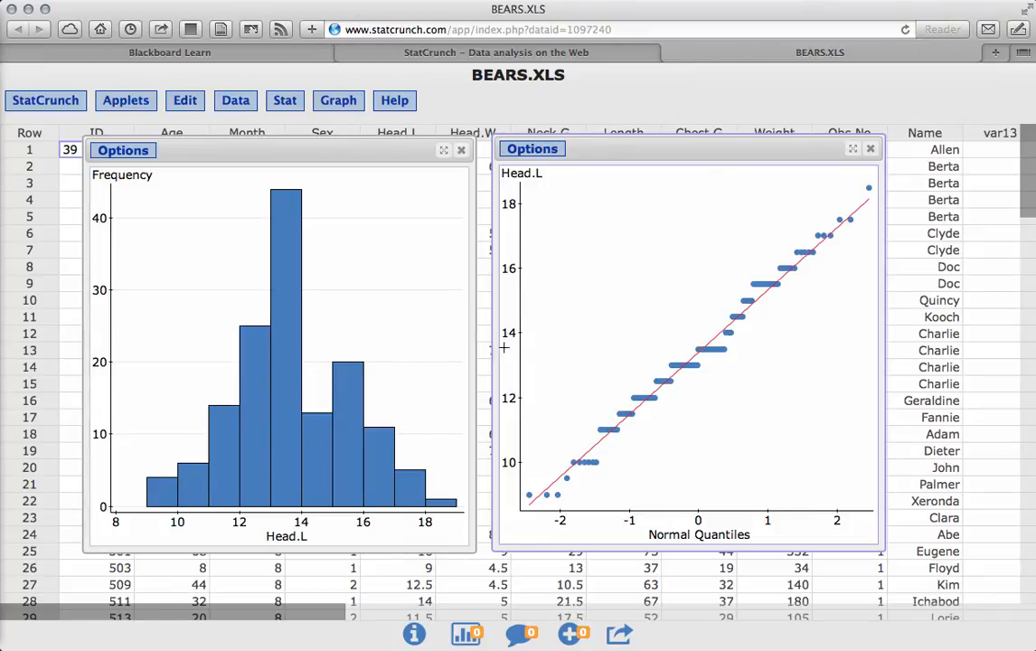
mouse_move(645, 405)
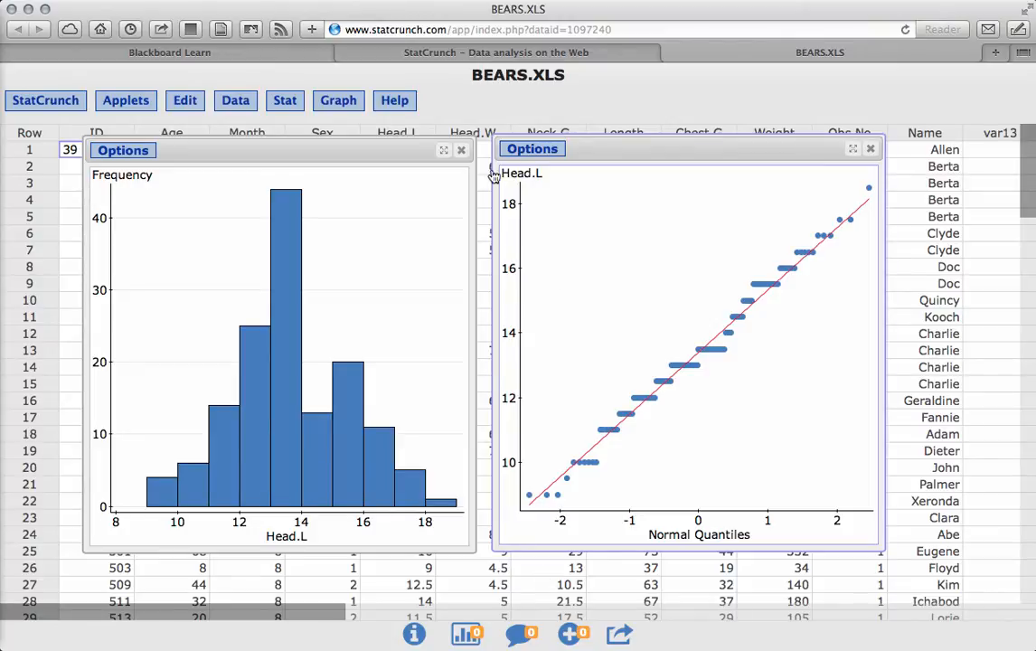
- Close the Head.L histogram and QQ plot windows, leaving only the data table
click(460, 149)
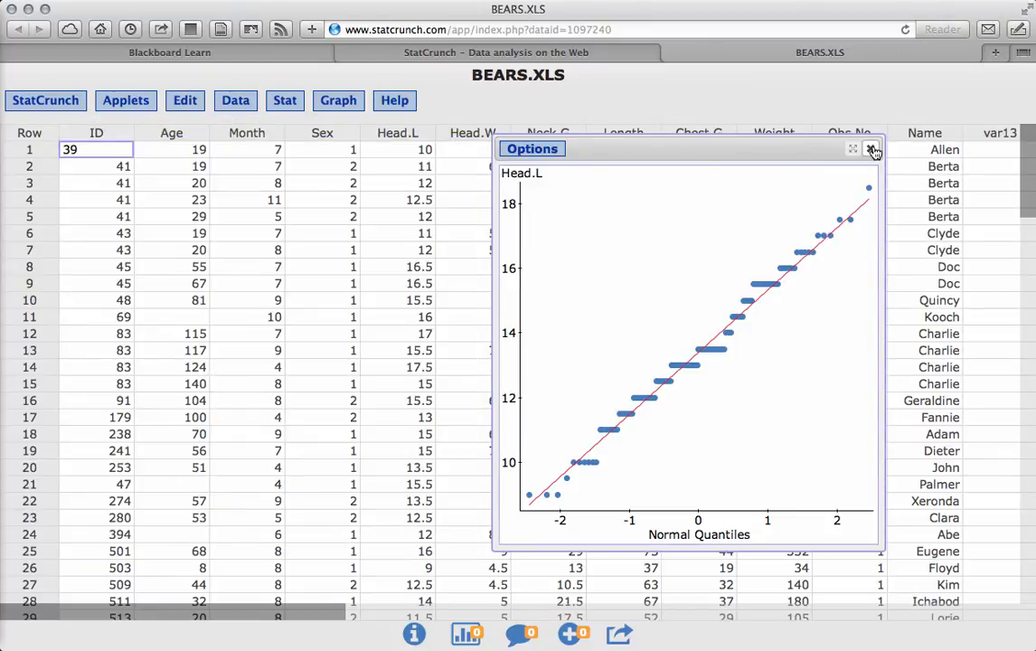
click(873, 148)
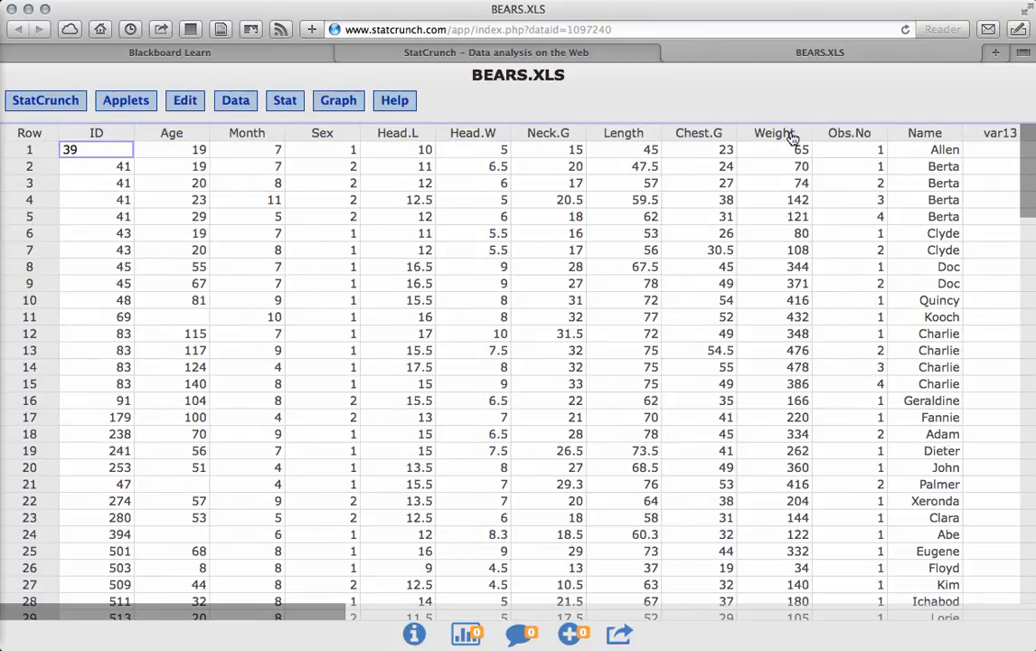
mouse_move(611, 133)
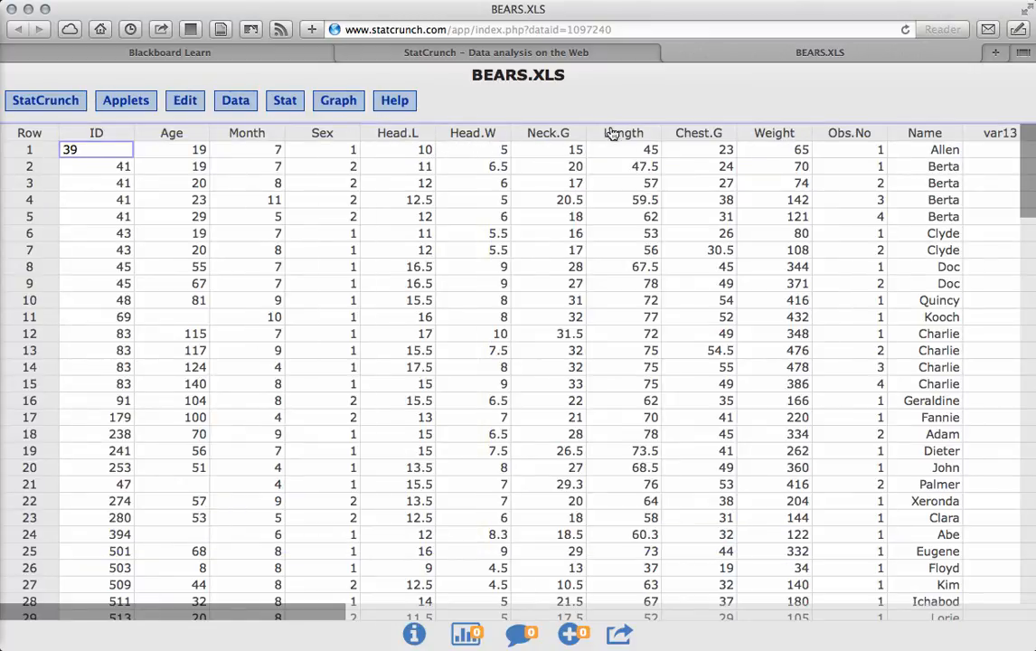
mouse_move(622, 144)
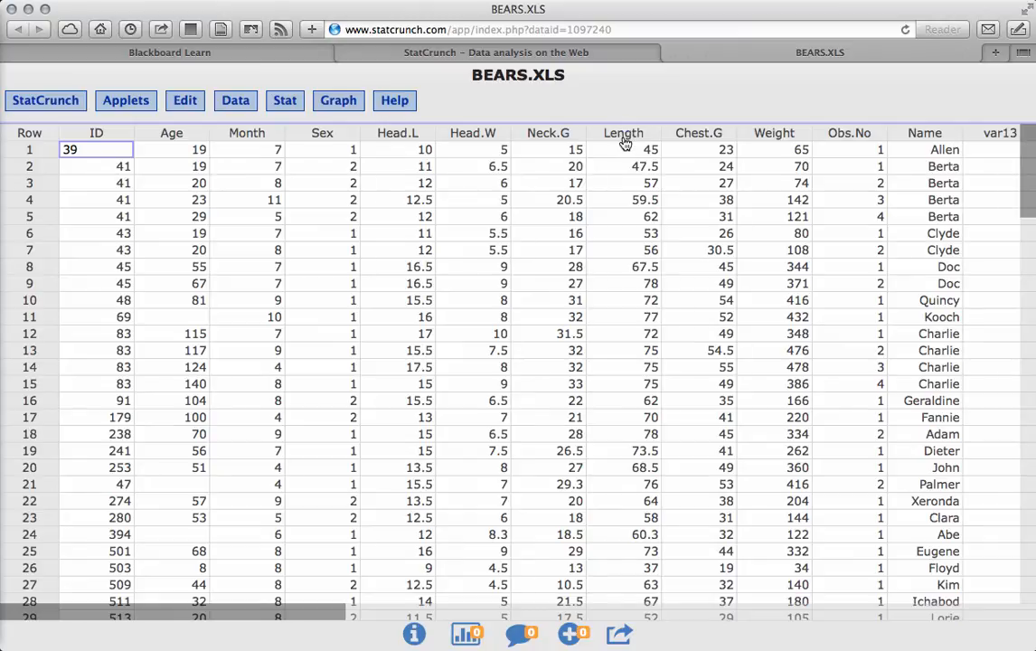
- Build a frequency histogram of the Length column via Graph > Histogram
click(338, 100)
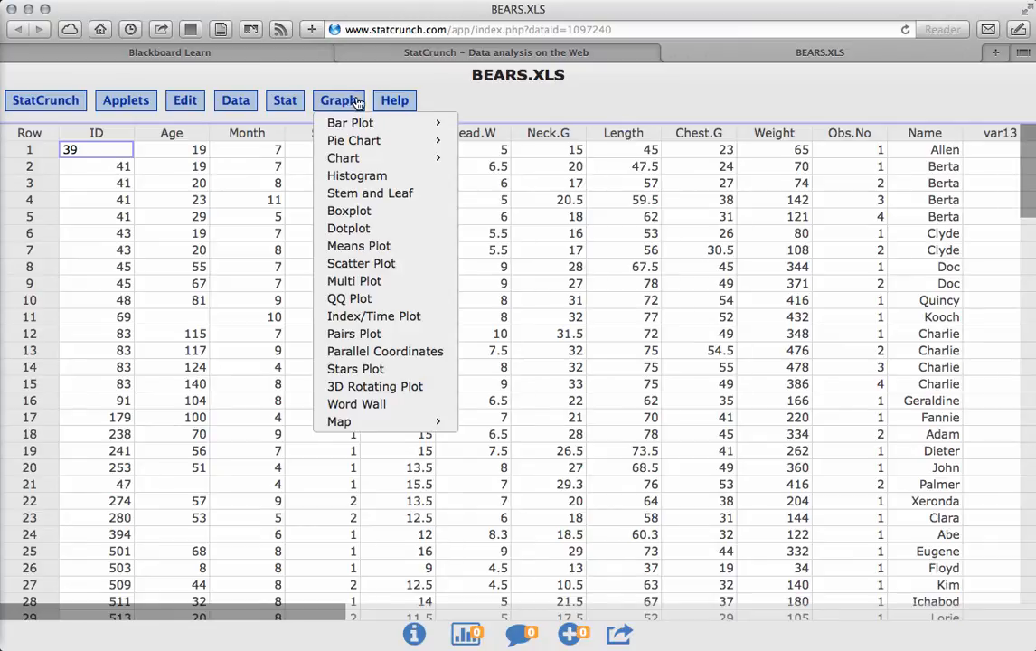
click(356, 175)
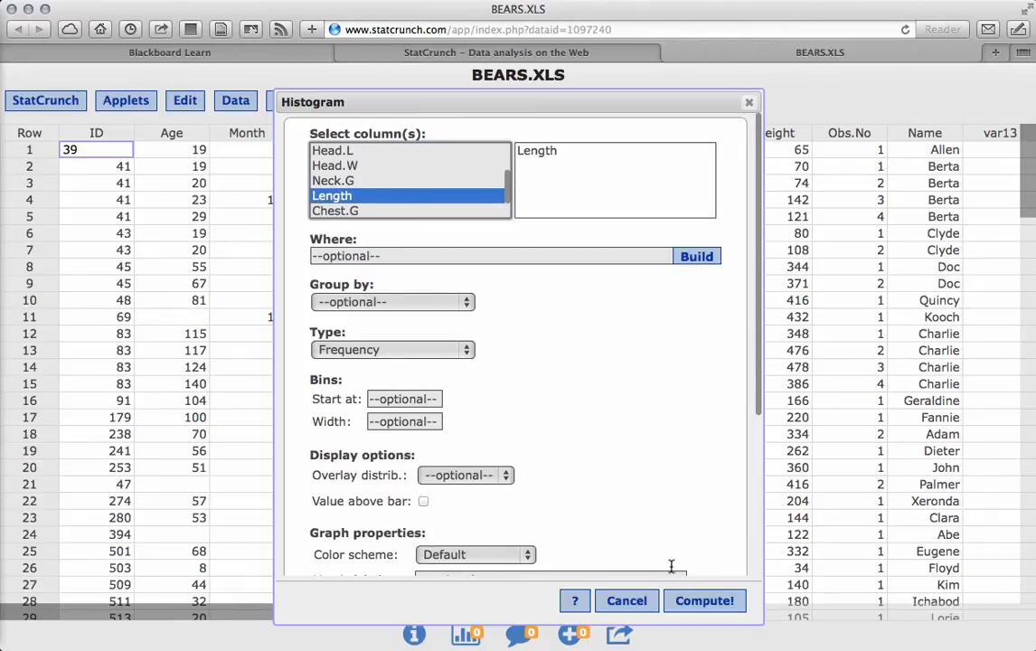
click(704, 600)
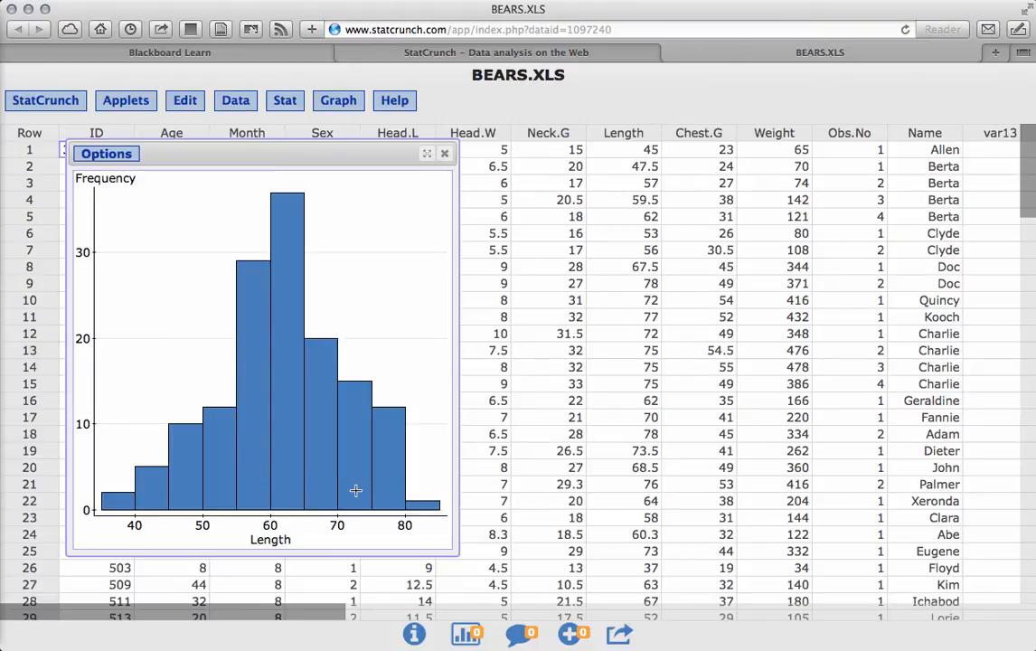
click(338, 101)
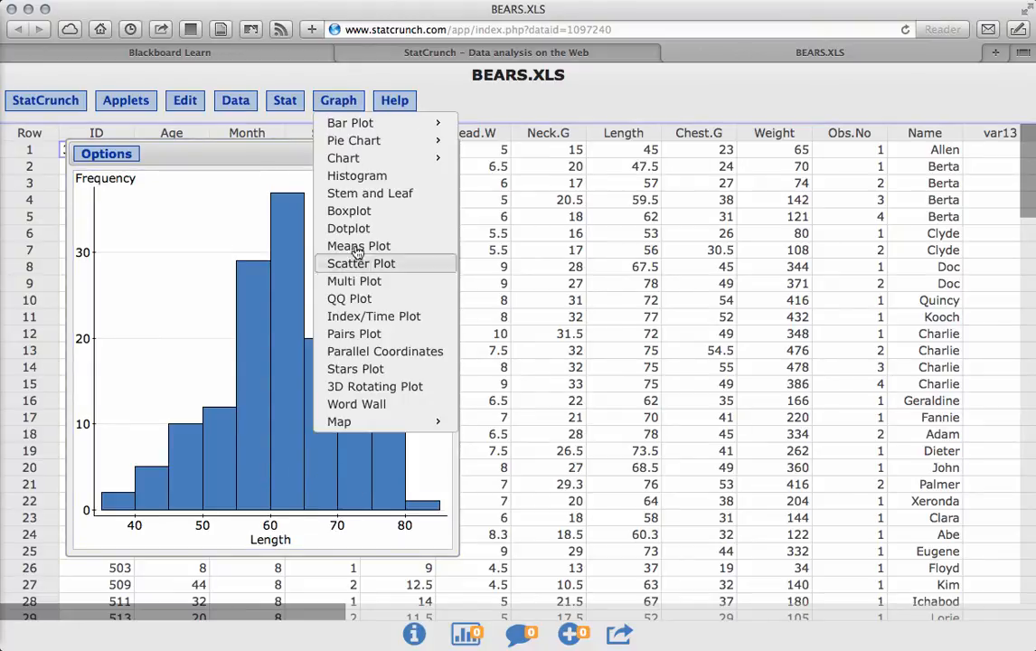
- Build a normal QQ plot of Length and place it beside the Length histogram
click(350, 298)
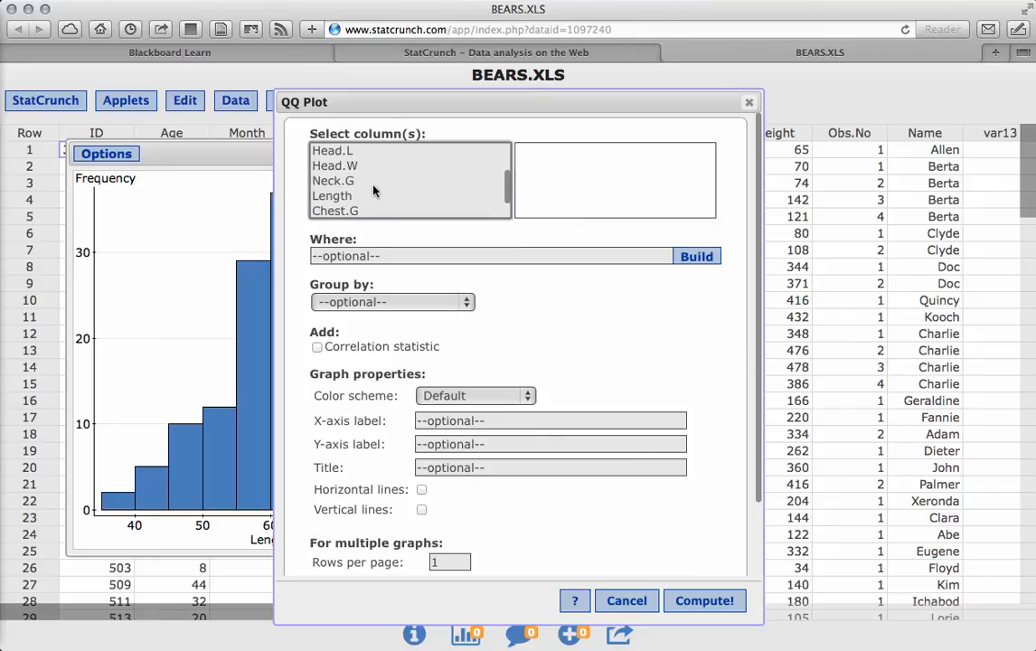
click(332, 195)
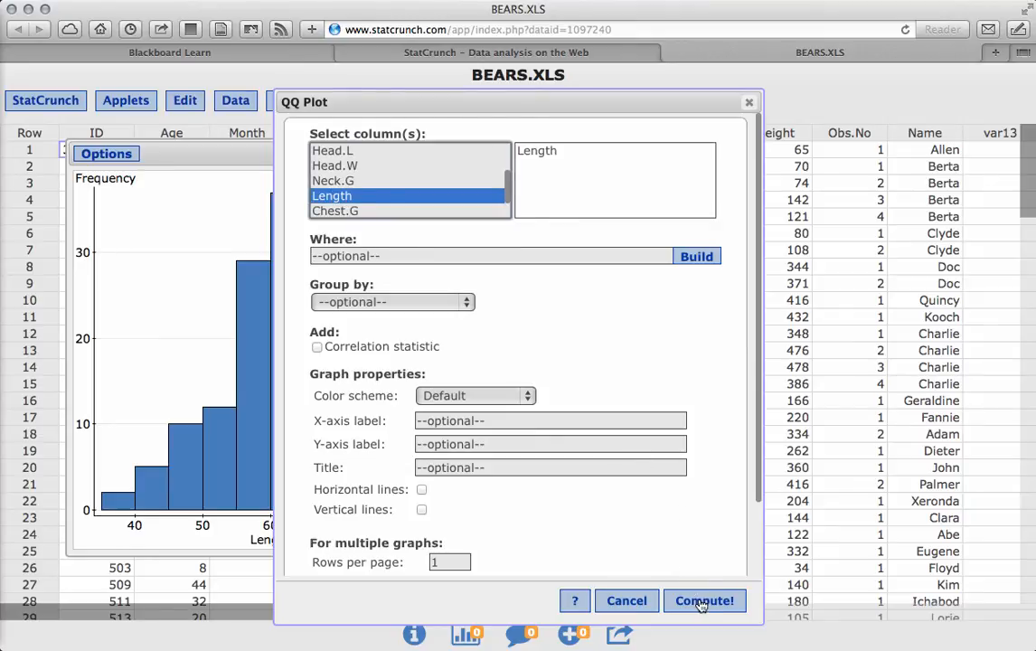
click(704, 601)
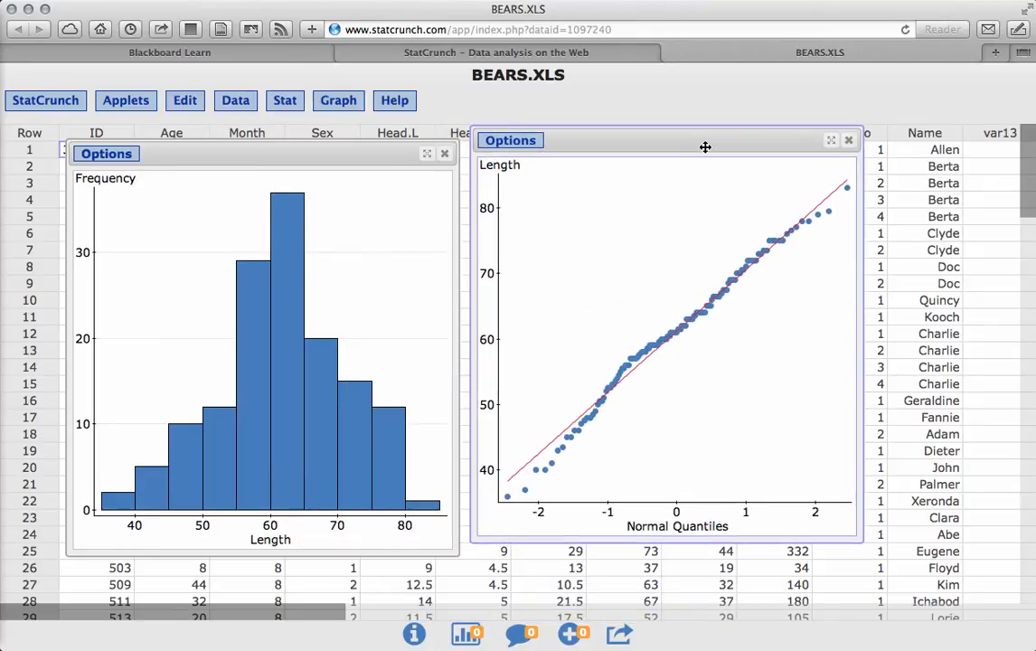
drag(705, 146, 686, 141)
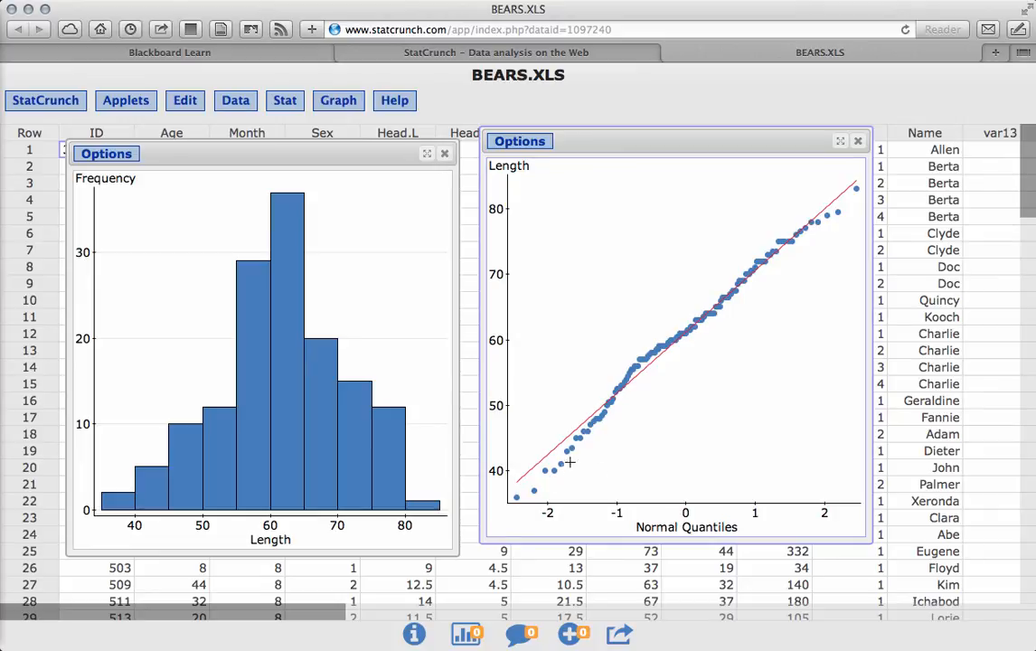
mouse_move(857, 192)
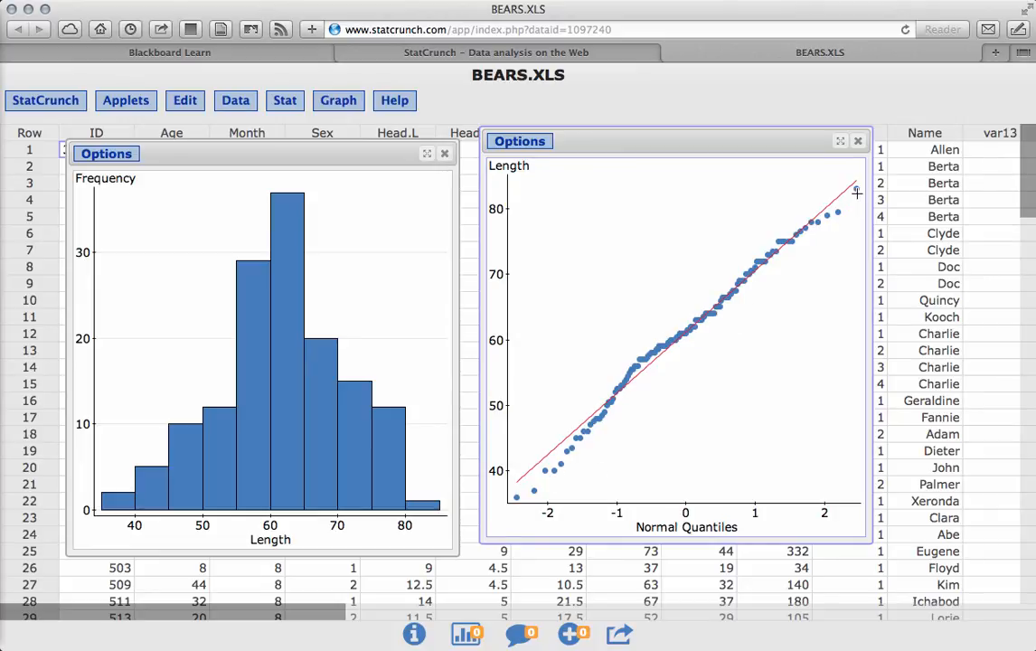
mouse_move(538, 493)
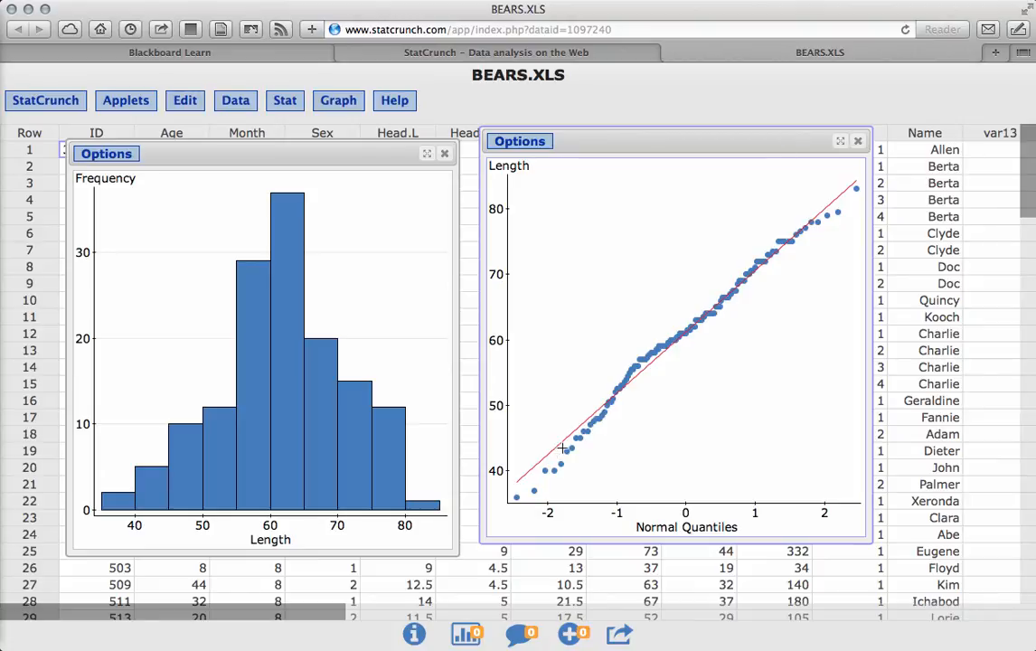
mouse_move(704, 335)
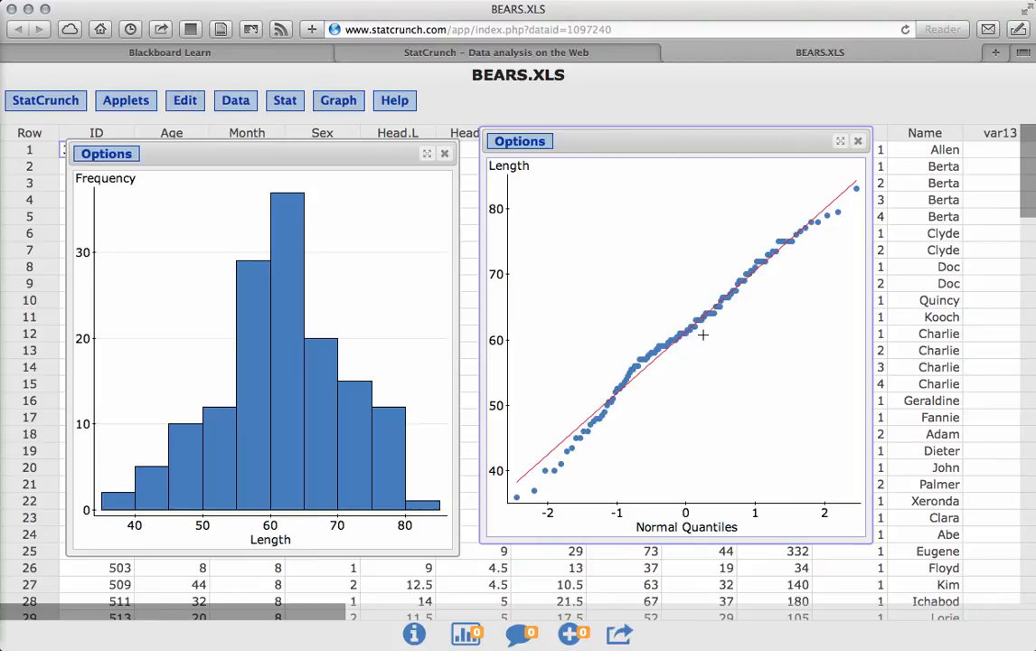
mouse_move(259, 429)
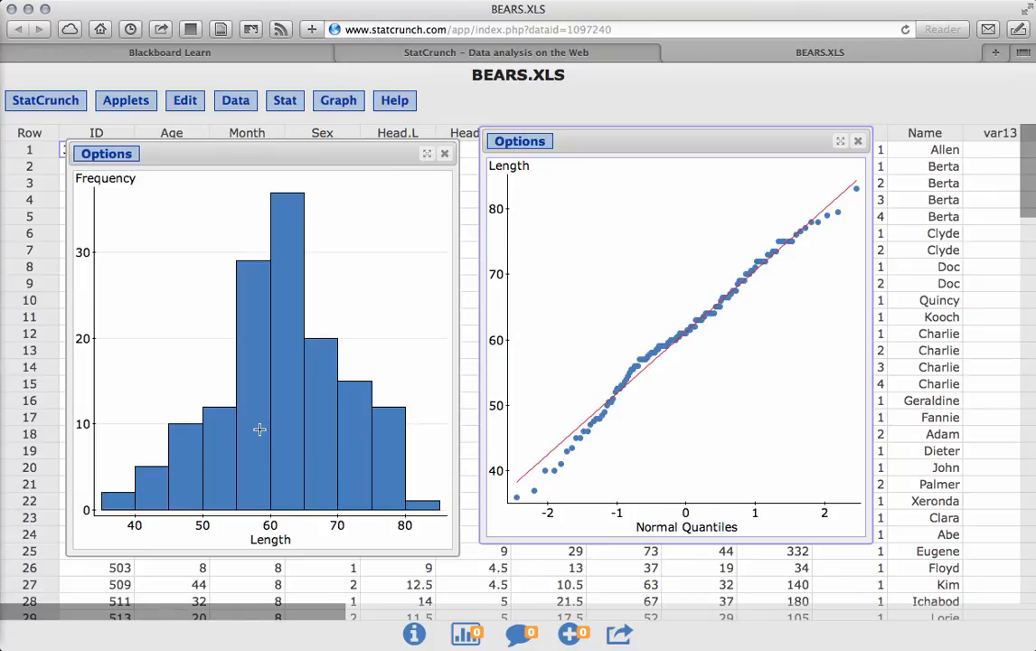
mouse_move(218, 474)
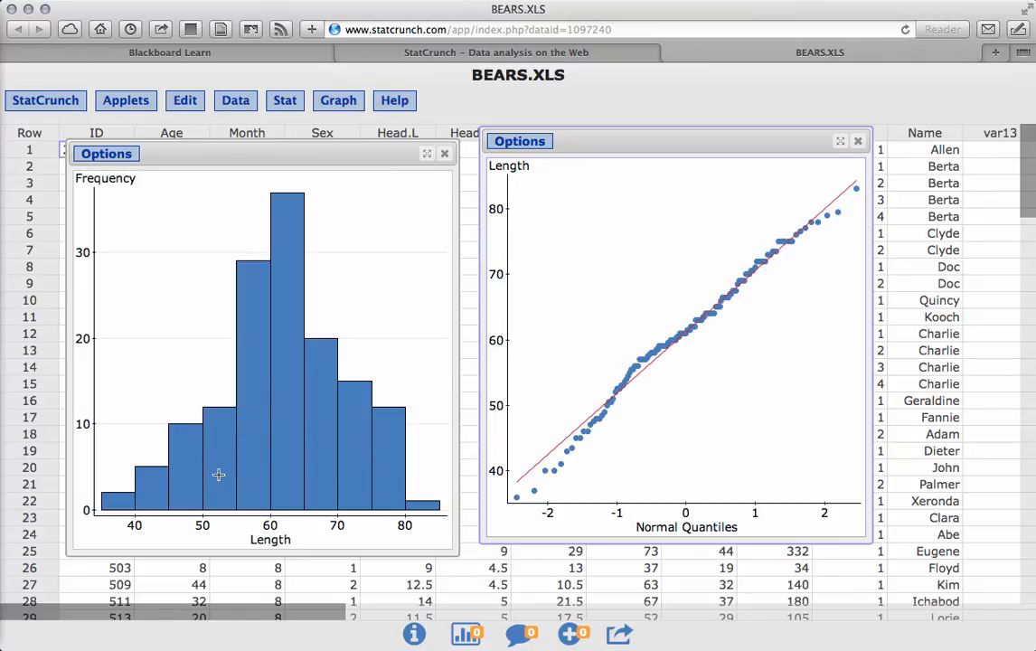
mouse_move(620, 433)
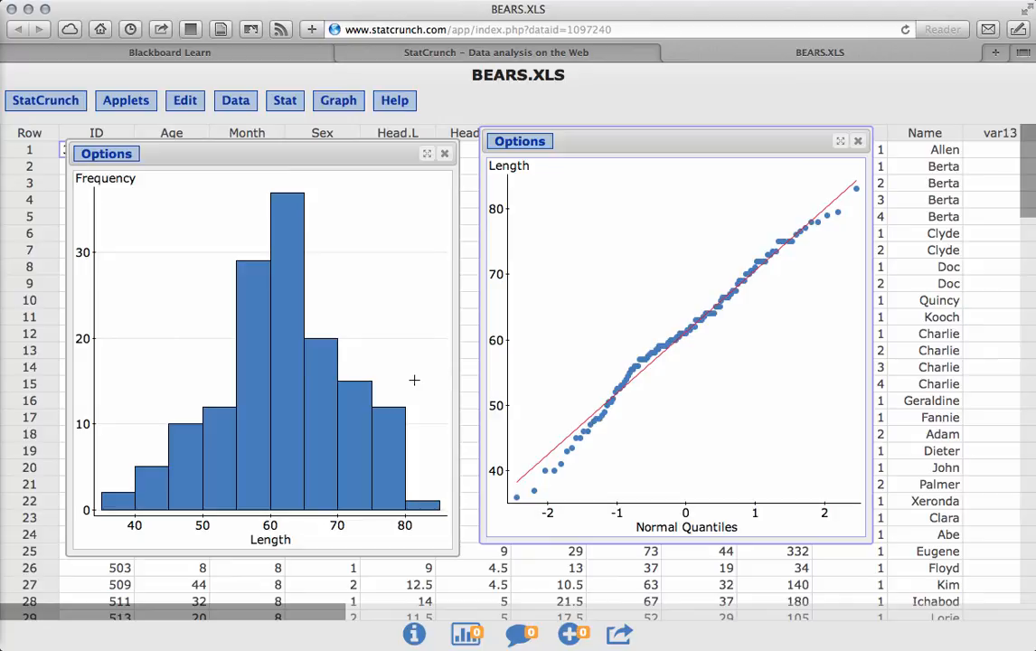
mouse_move(516, 365)
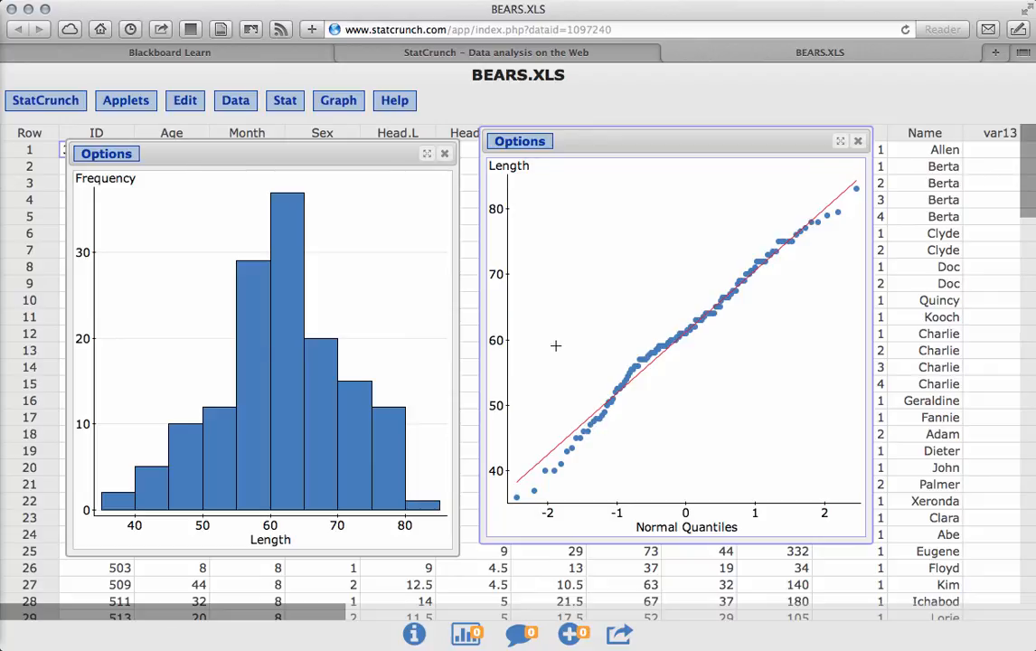
mouse_move(979, 312)
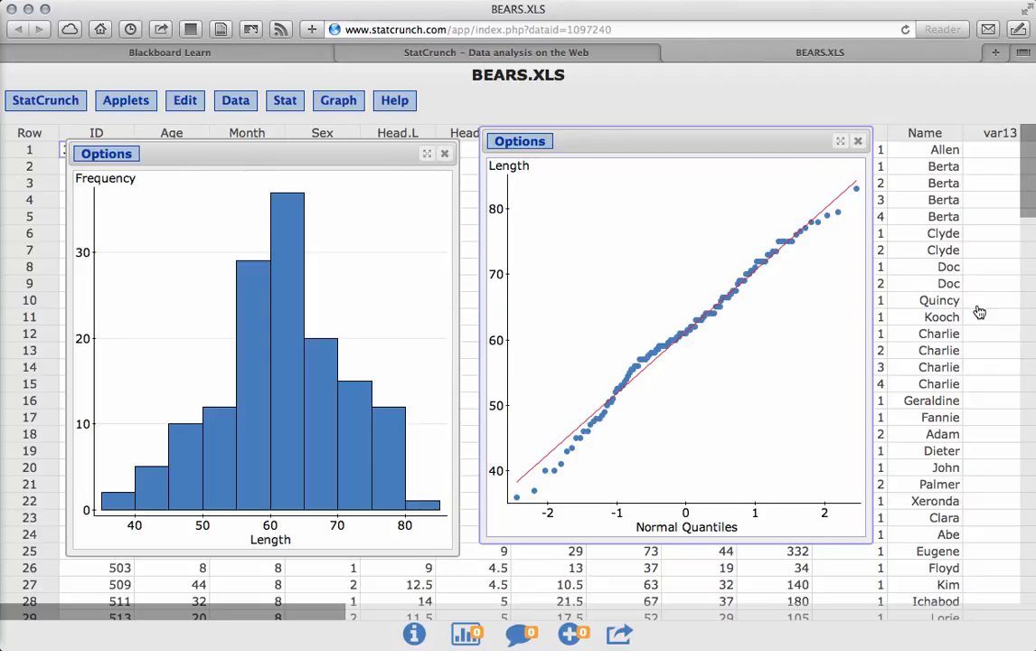